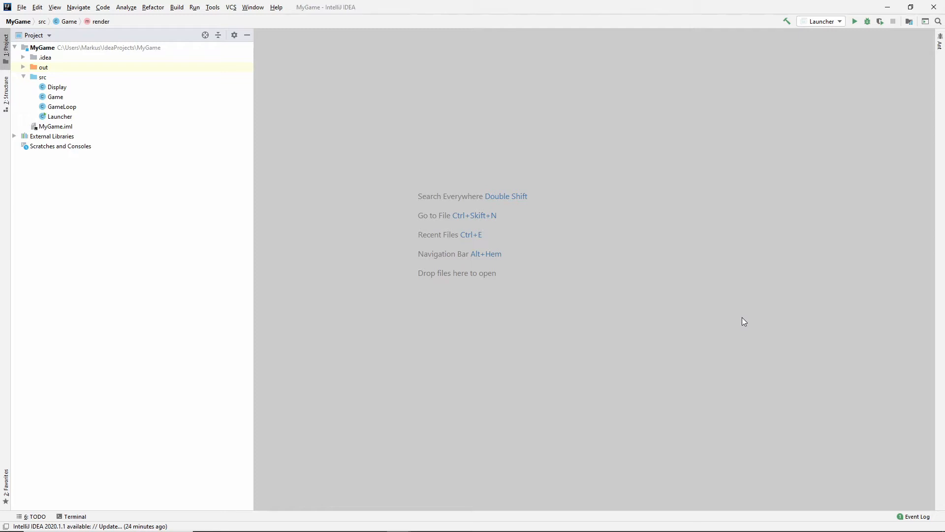
mouse_move(506, 252)
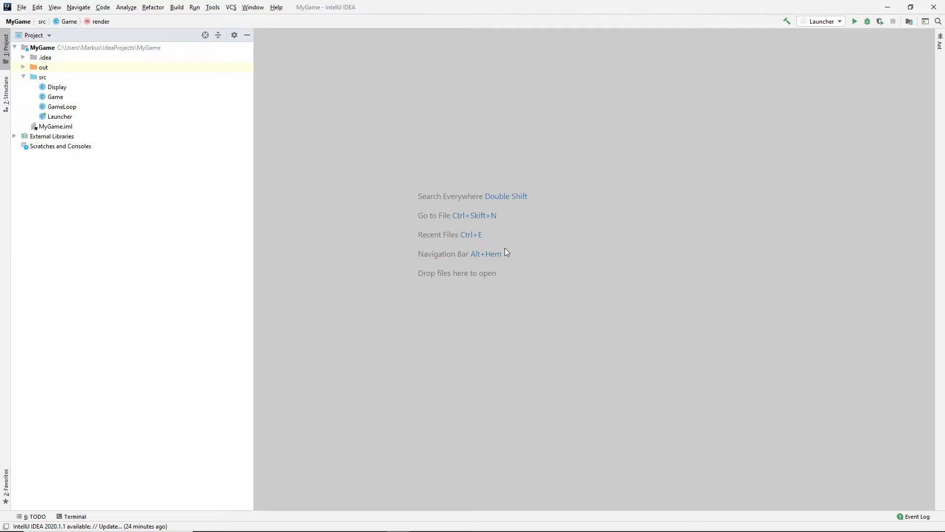
Create a new abstract Java class named GameObject in the src folder.
right_click(42, 77)
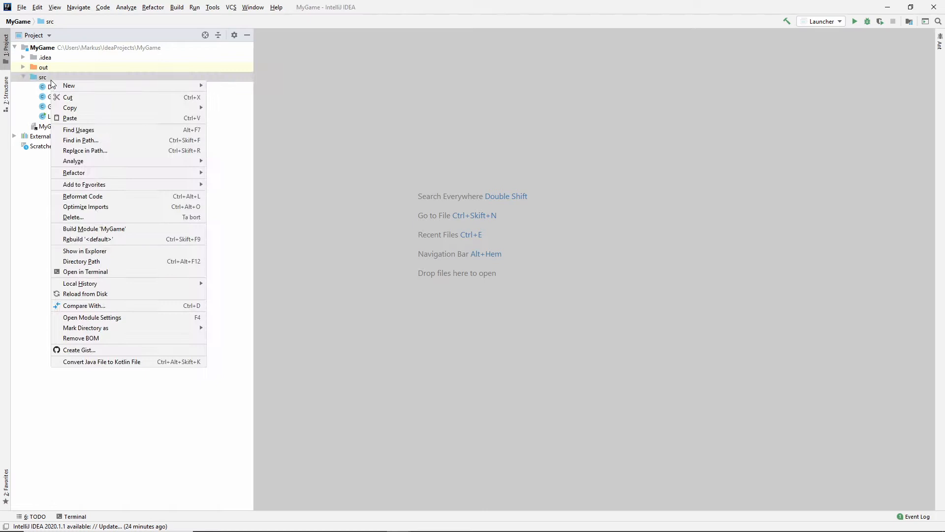
left_click(69, 85)
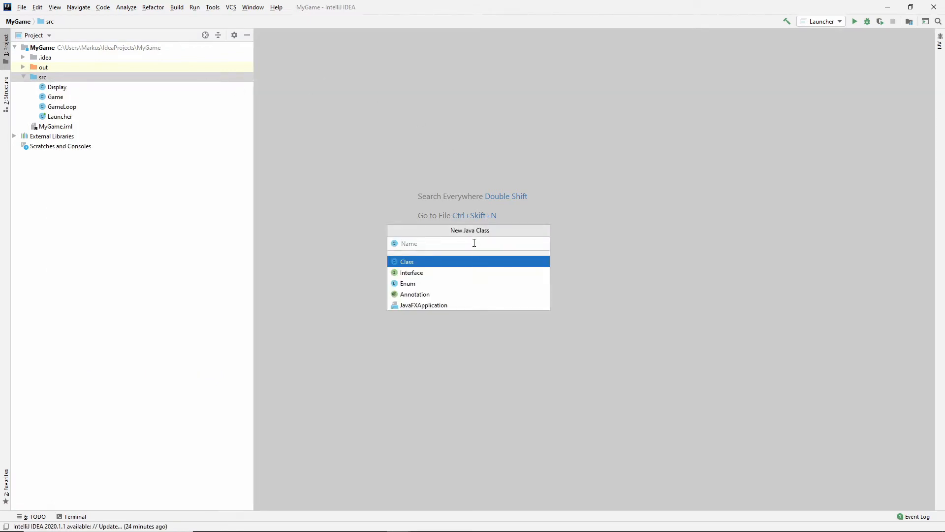
type("GameObject")
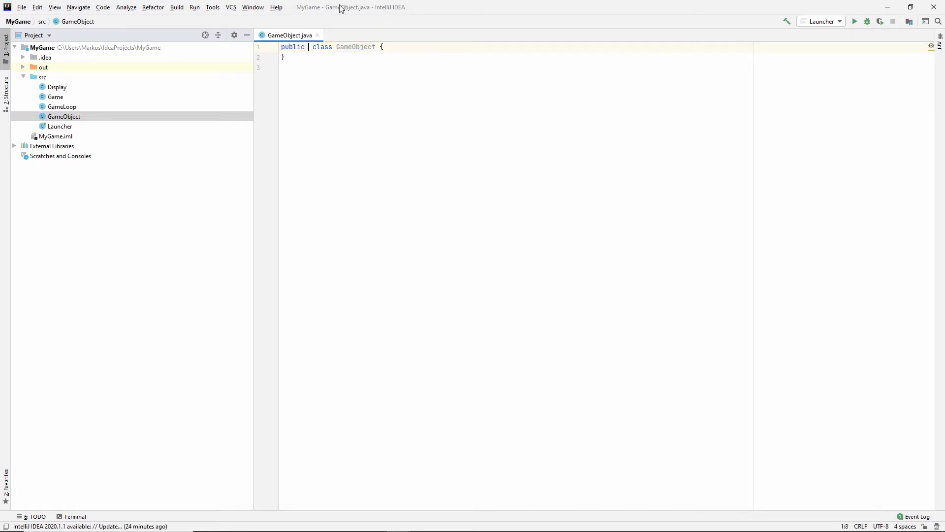
type("abstract")
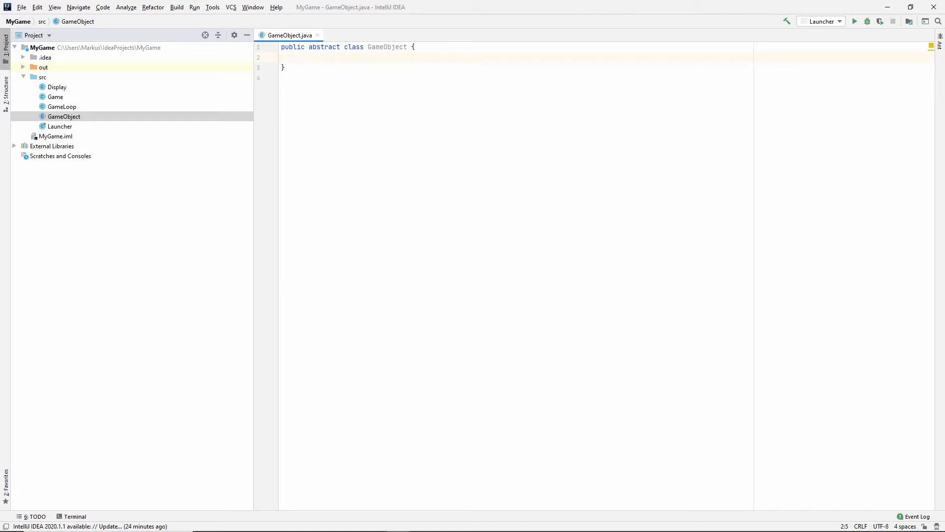
Declare private Position position and Size size fields in GameObject.
type("private")
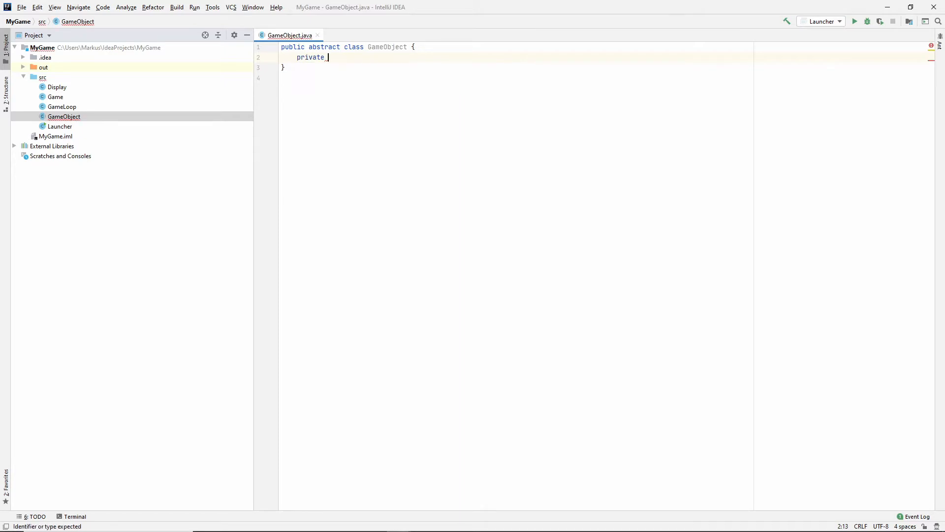
type("Position position;")
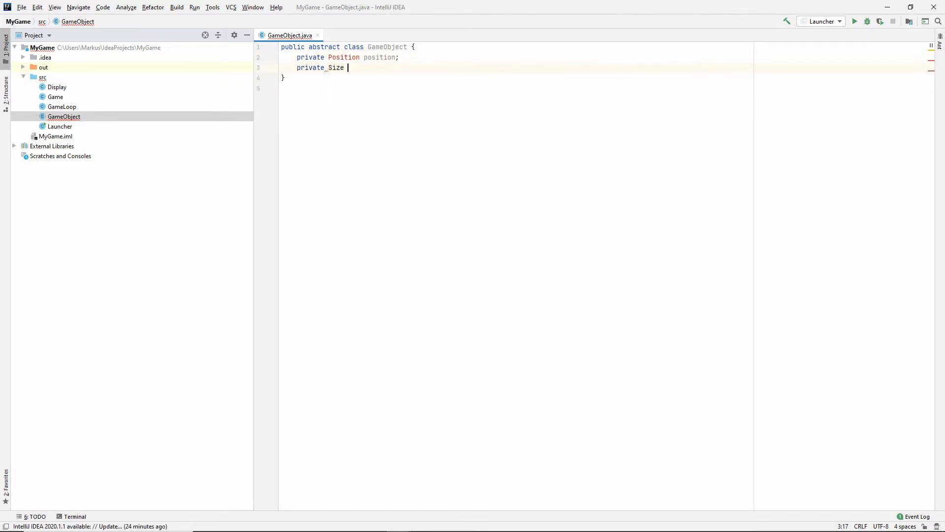
type("size;")
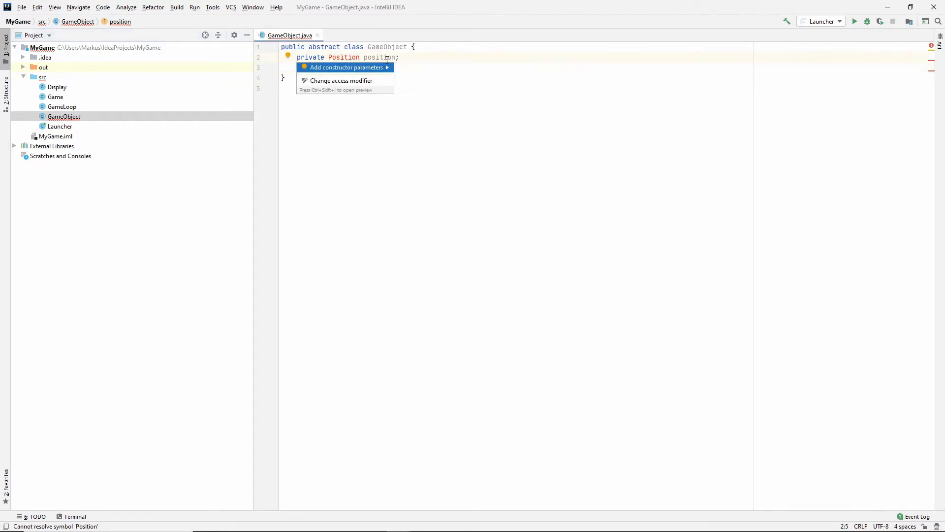
mouse_move(342, 79)
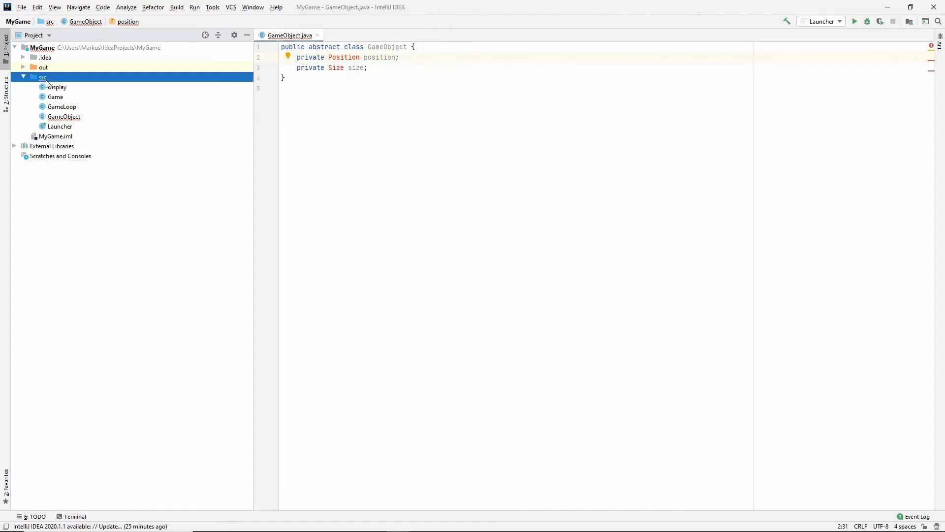
Create a Position class with private int x and y fields.
left_click(43, 77)
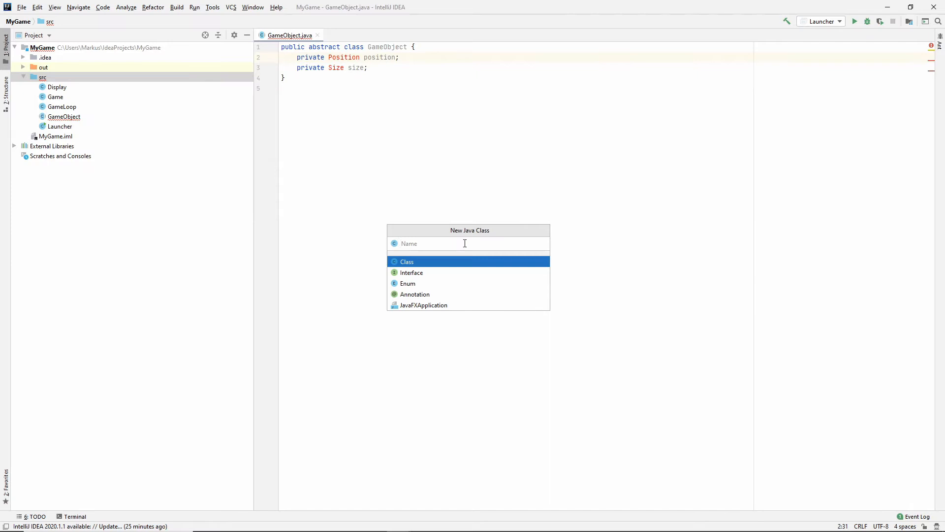
type("Posit")
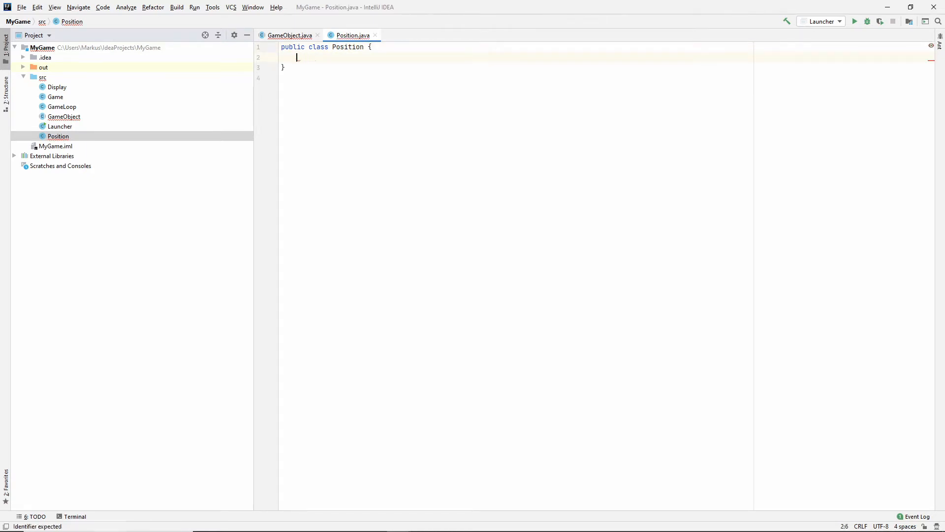
type("private int x;")
type("private int y;")
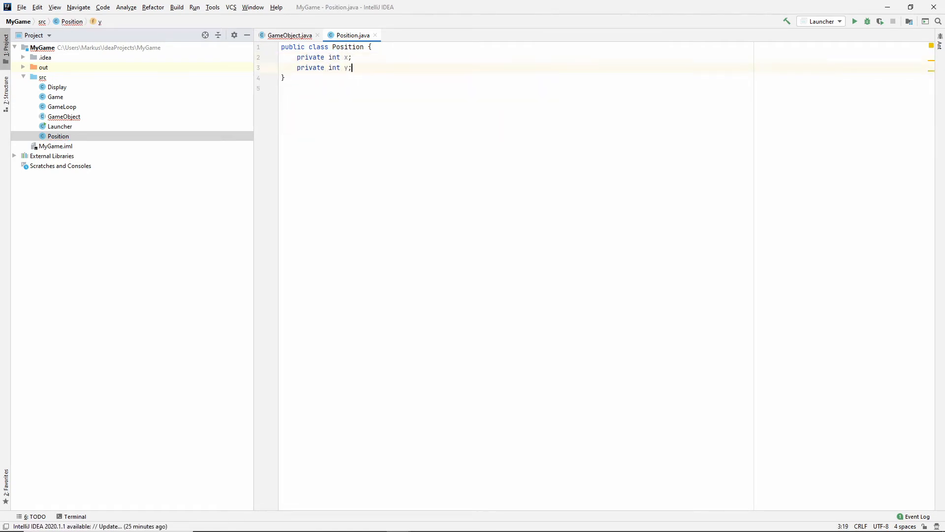
Generate a constructor initializing x and y plus getters, then start another class.
key("Enter")
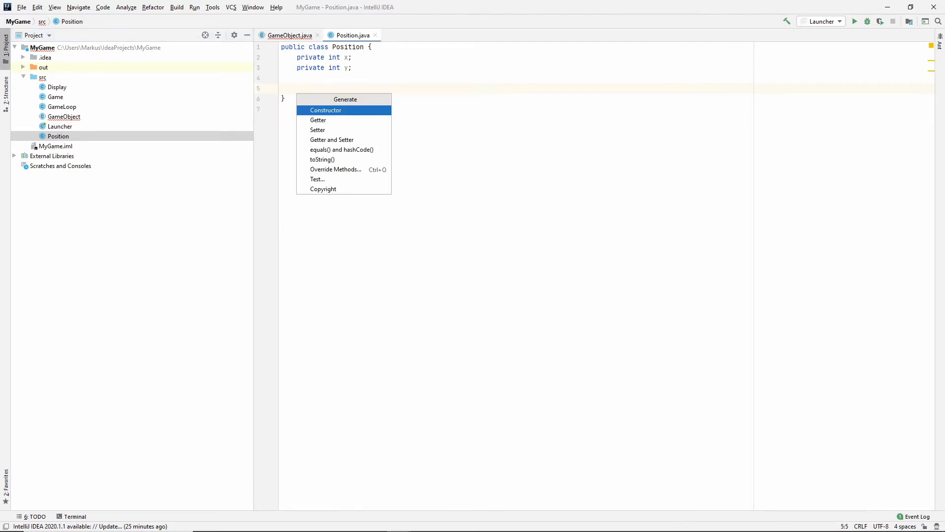
left_click(325, 110)
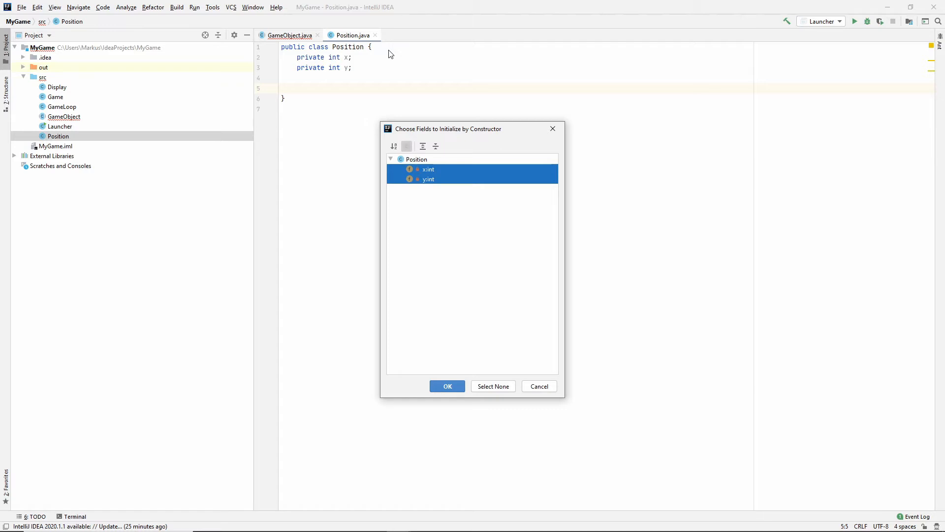
left_click(447, 386)
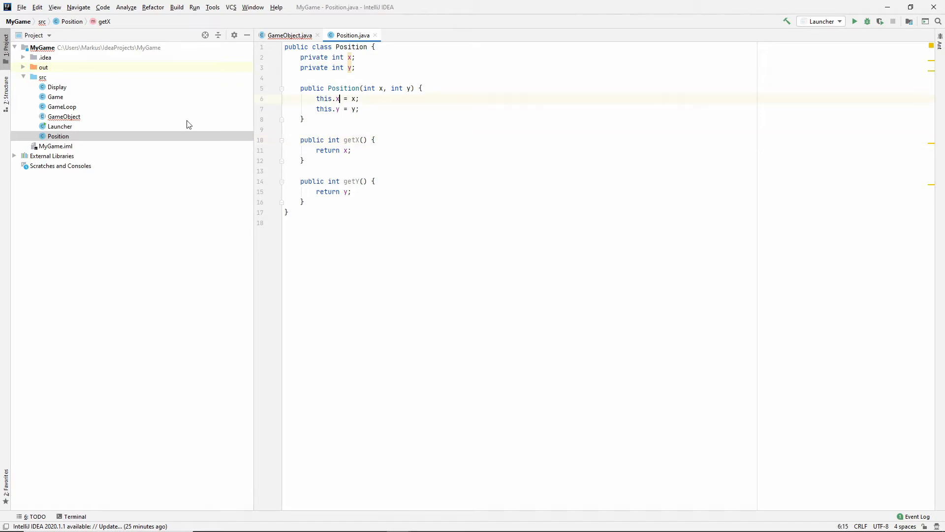
left_click(43, 77)
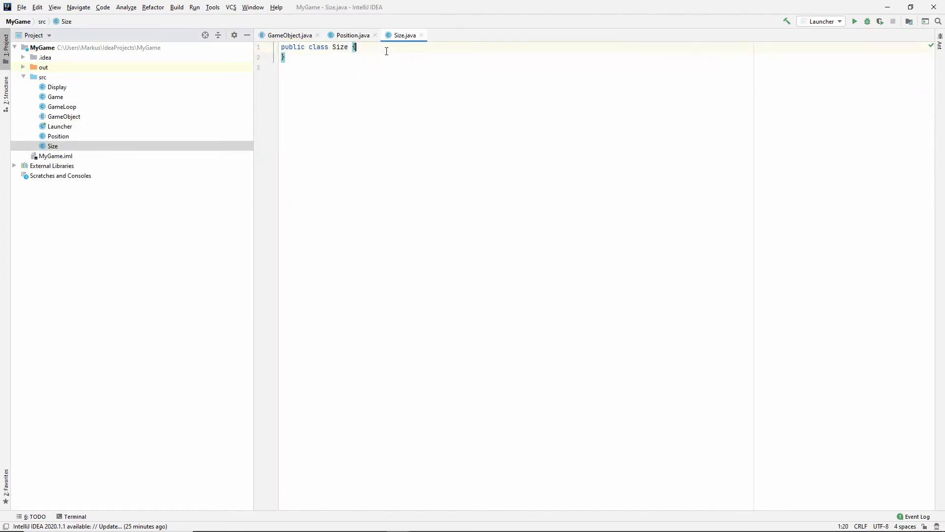
Give the Size class private int width and height fields.
type("priov")
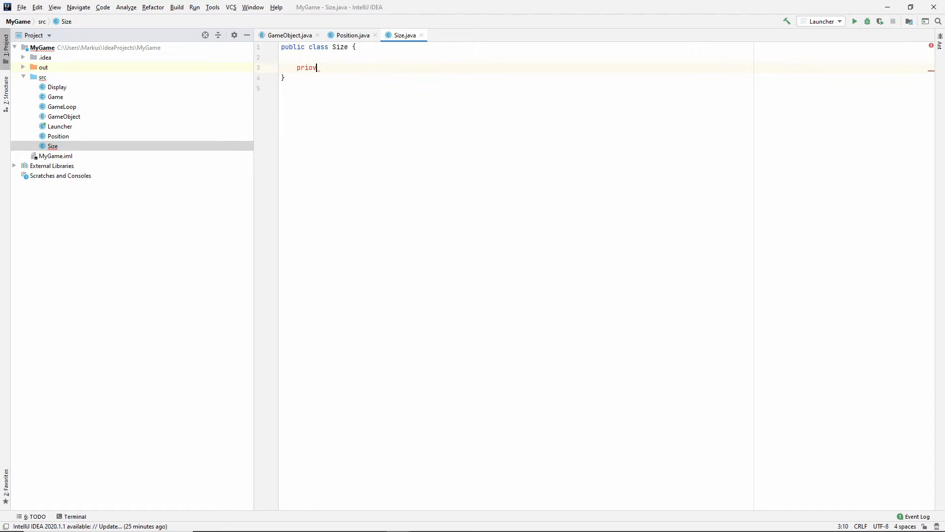
type("private int")
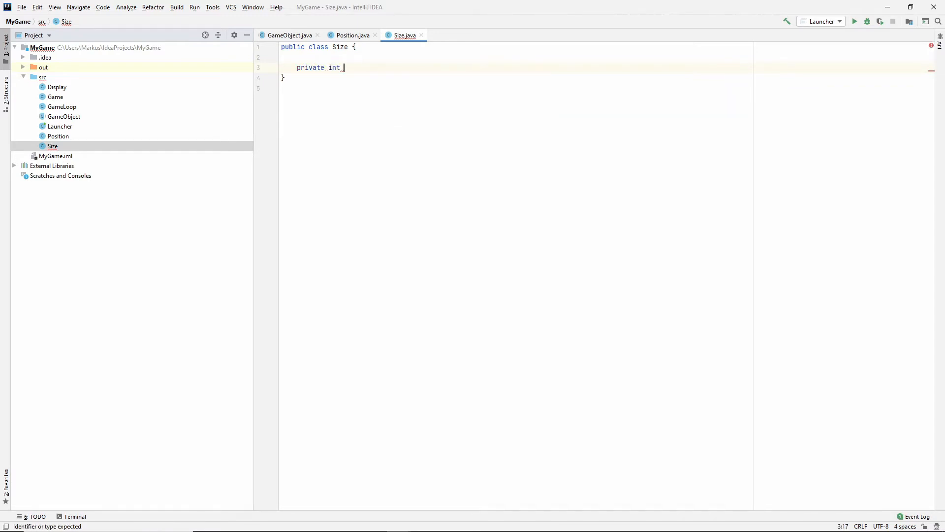
type("width;")
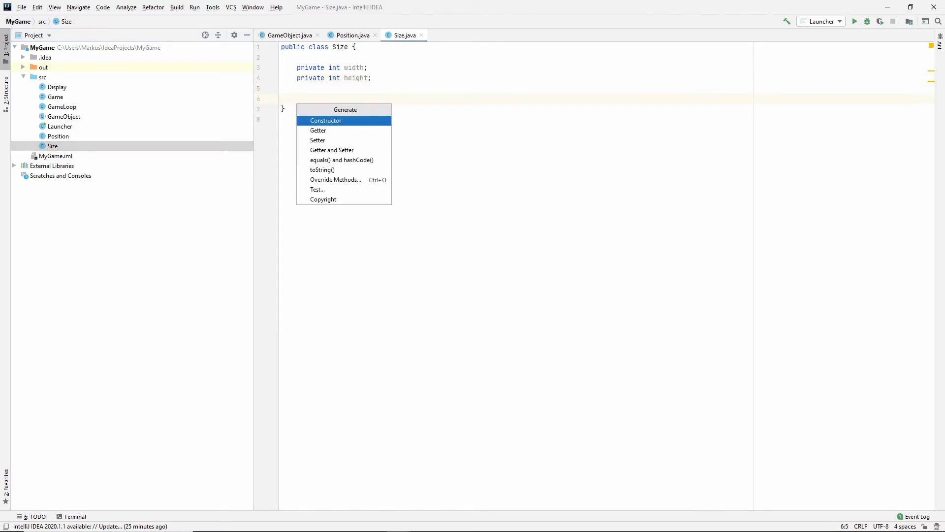
Generate a constructor setting width and height and getters for both.
left_click(326, 120)
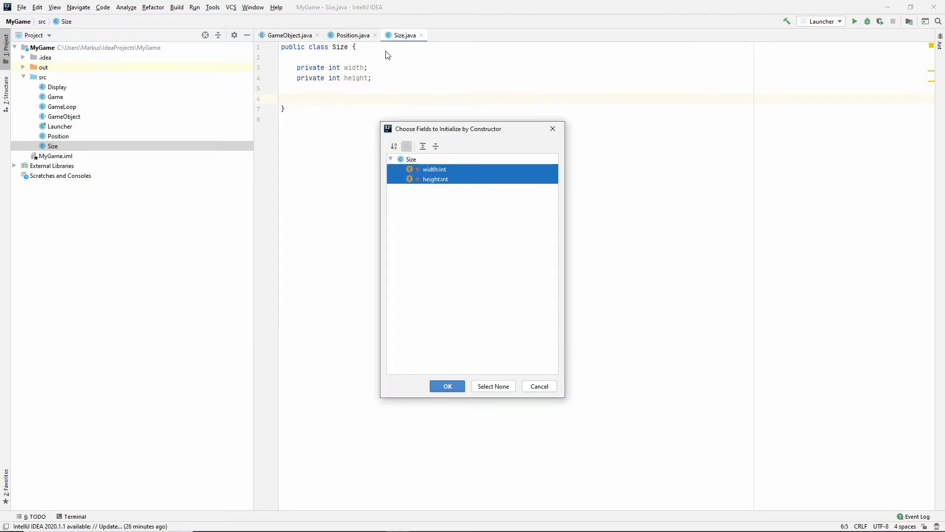
left_click(447, 386)
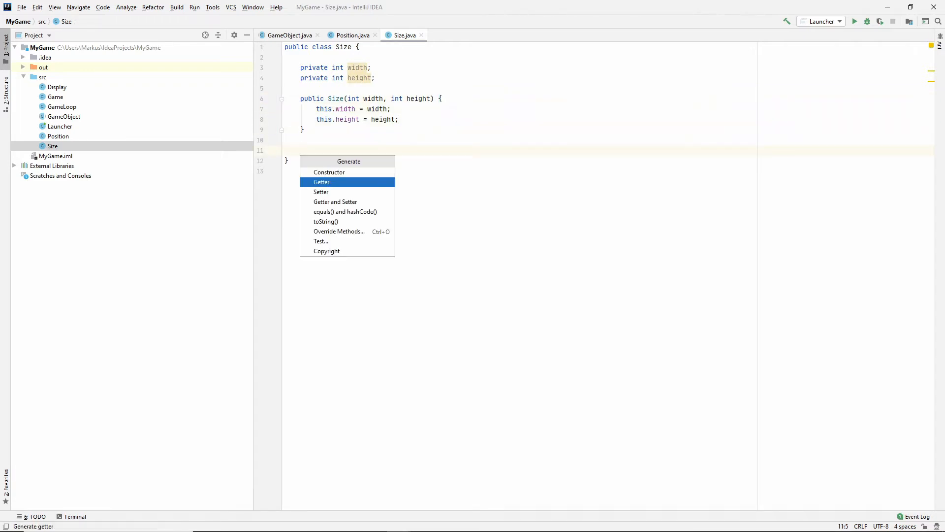
left_click(321, 181)
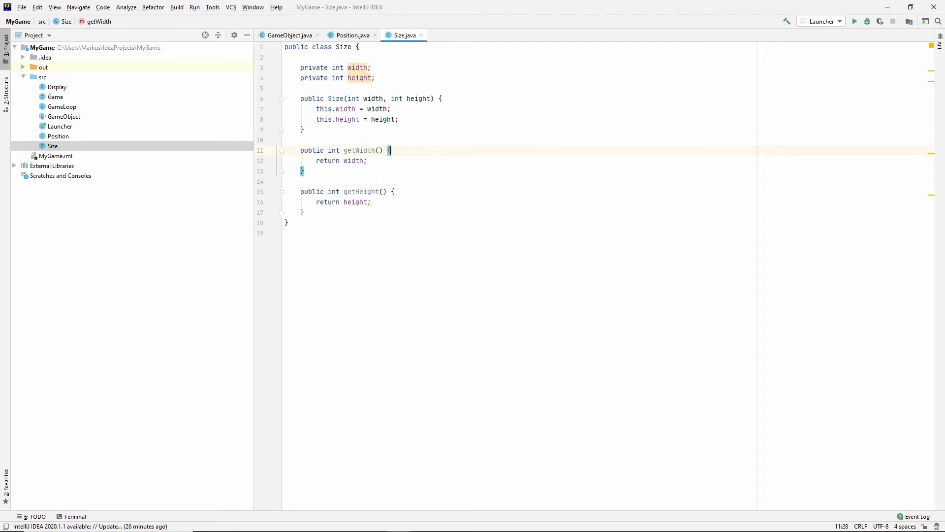
mouse_move(438, 135)
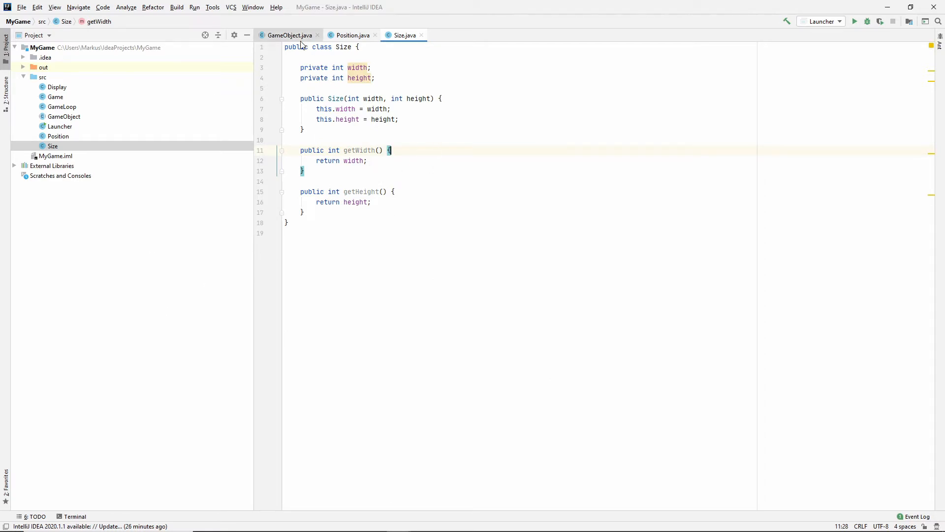
Add a public GameObject() constructor below the fields.
left_click(288, 35)
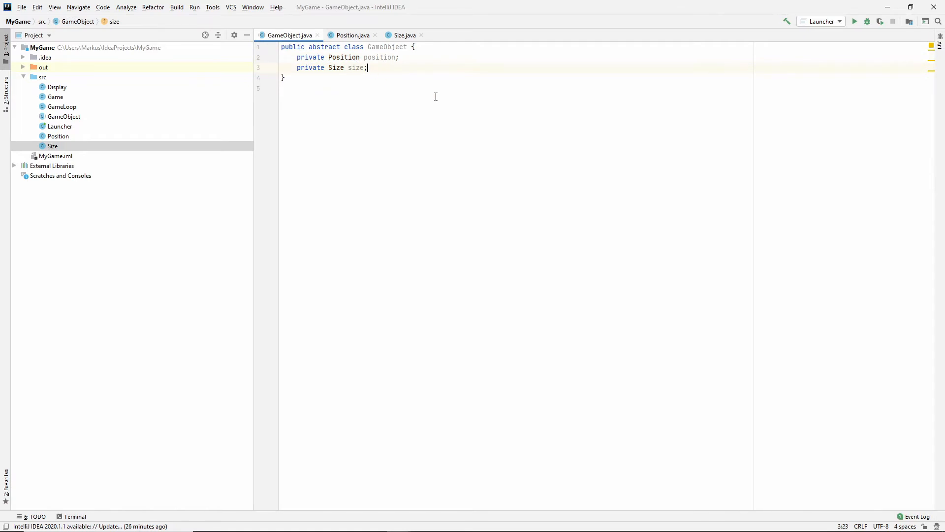
key("enter")
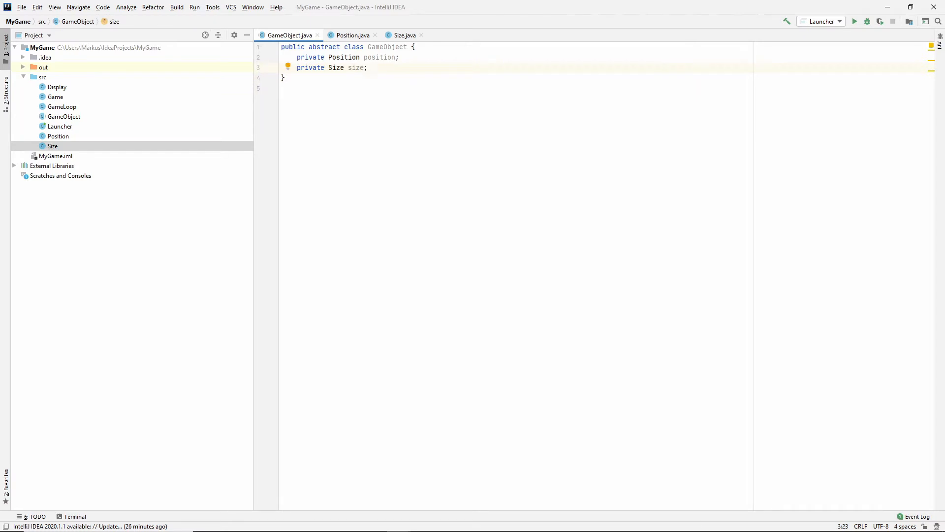
key("enter")
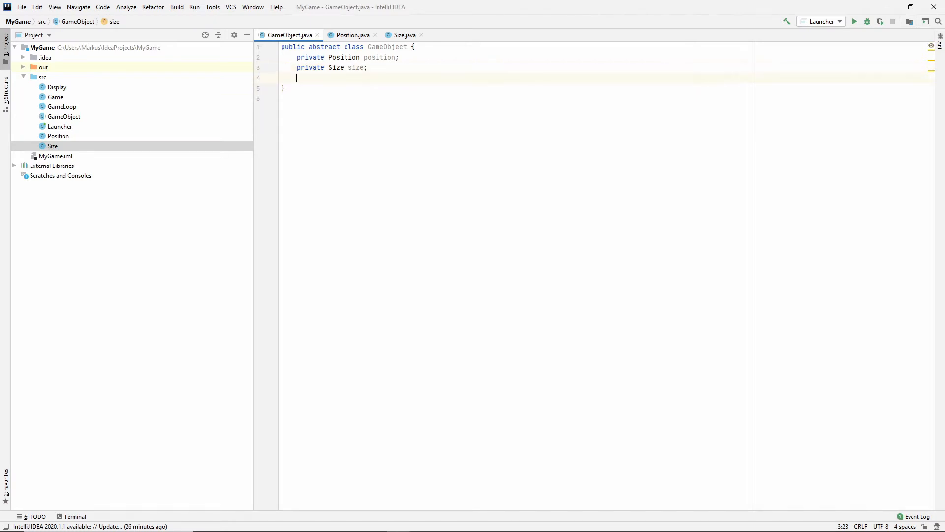
type("public")
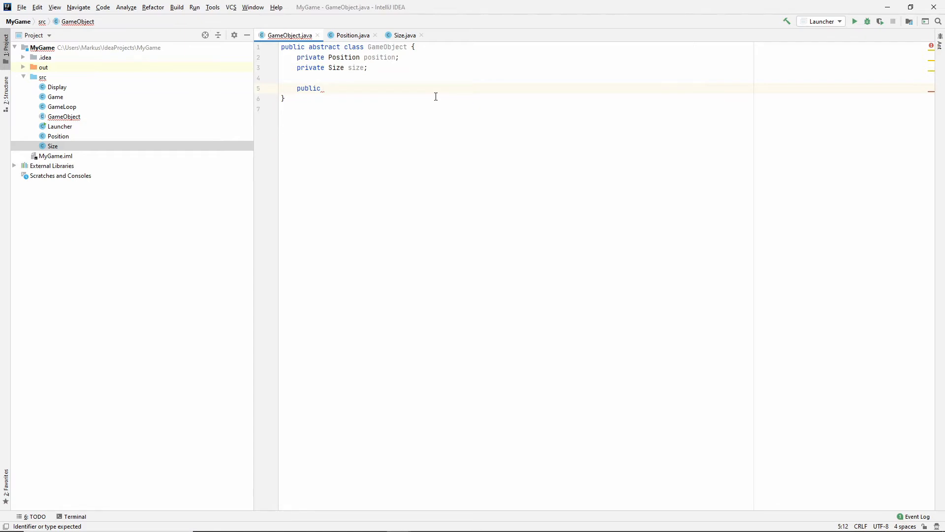
type("GameObject()")
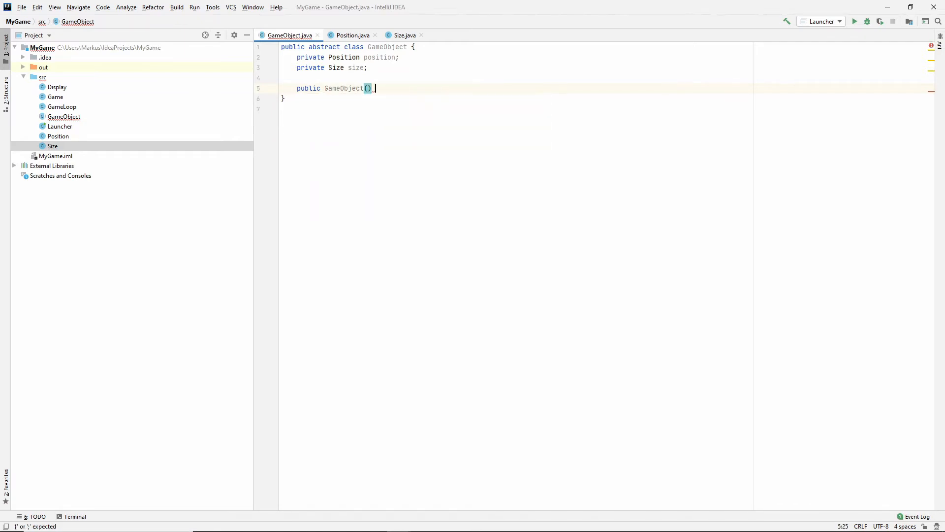
type("{")
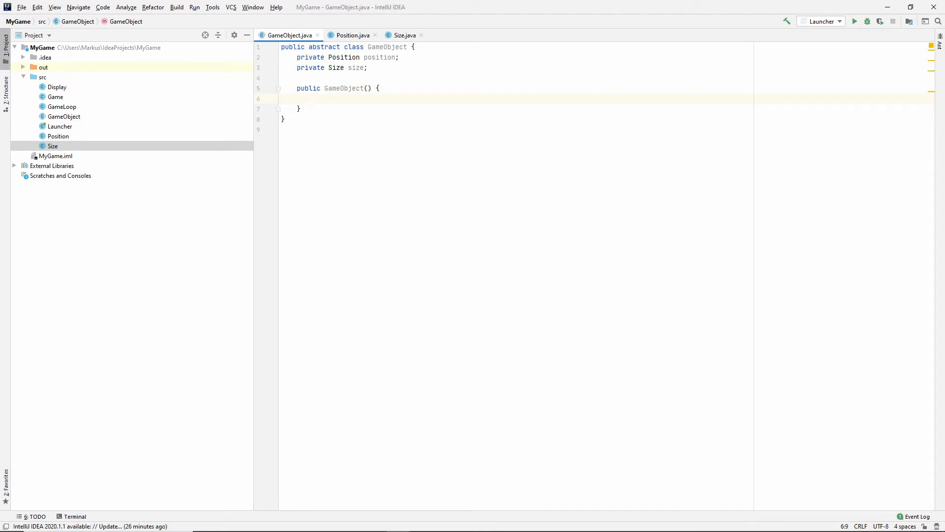
Initialize position to new Position(50, 50) and size to new Size(50, 50).
type("position")
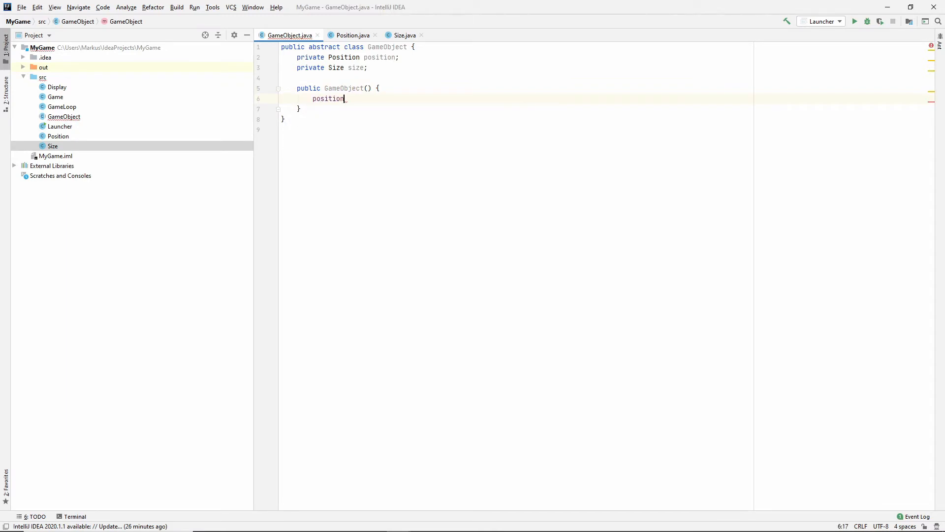
type("=")
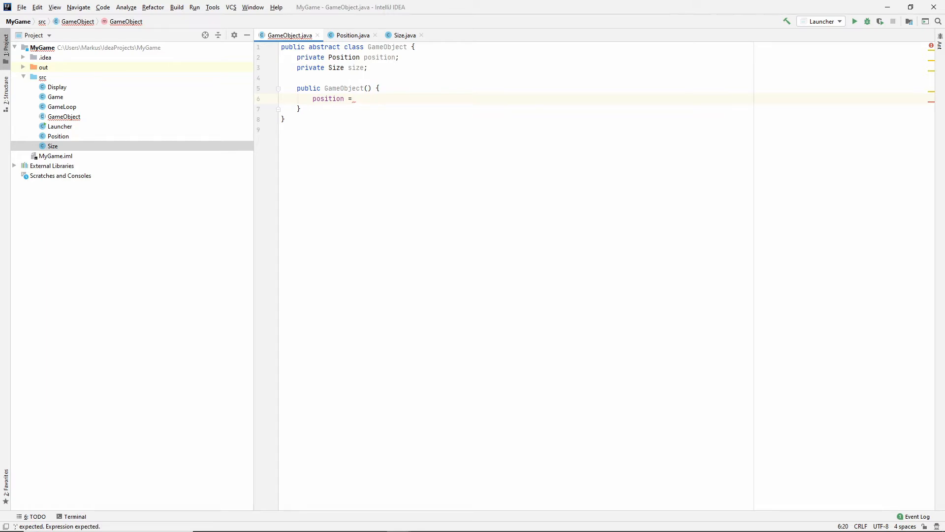
type("new Position(")
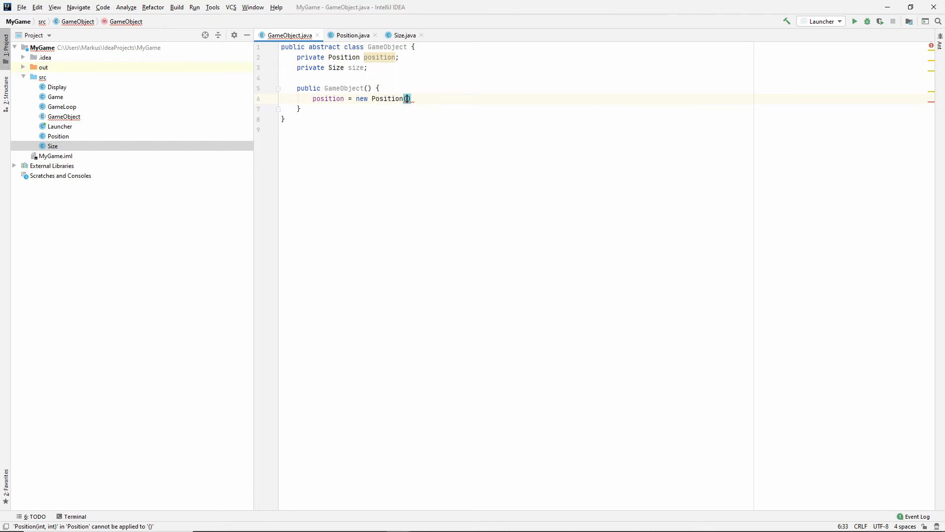
type("50, 50")
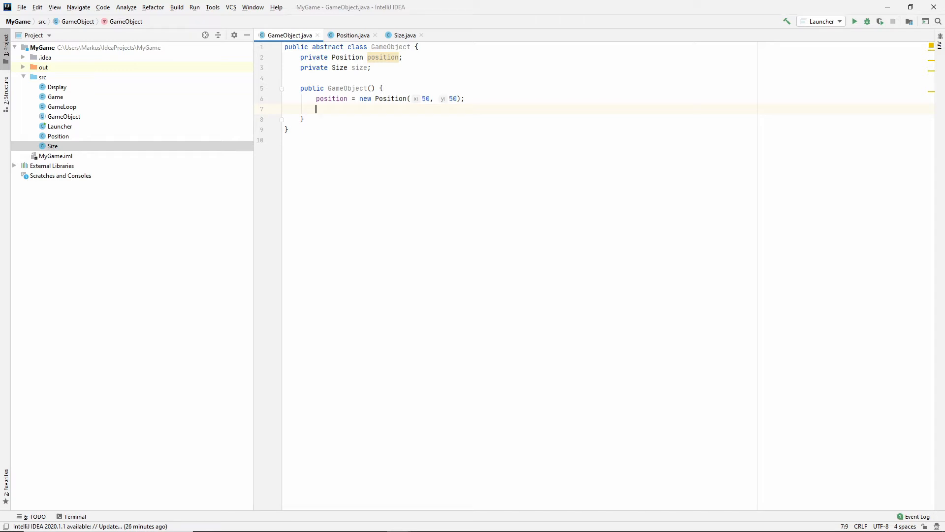
type("six")
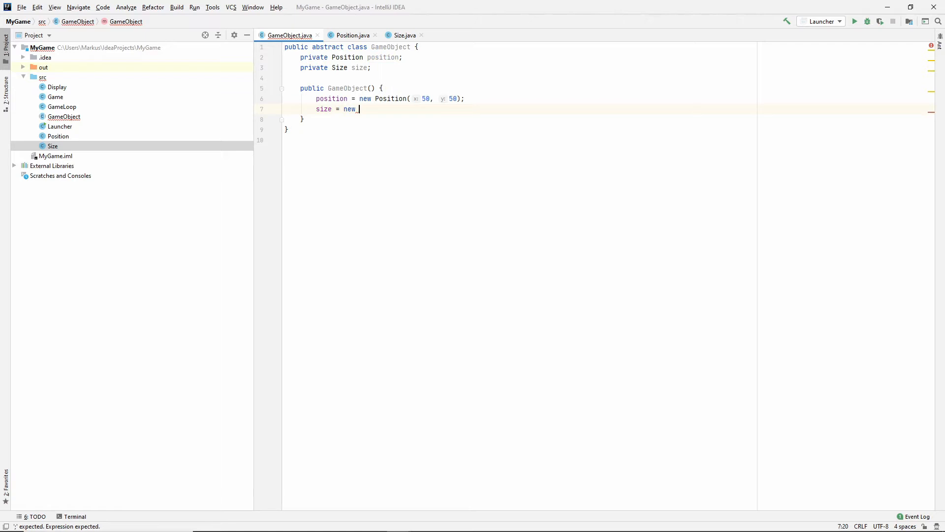
type("Size(50, 50);")
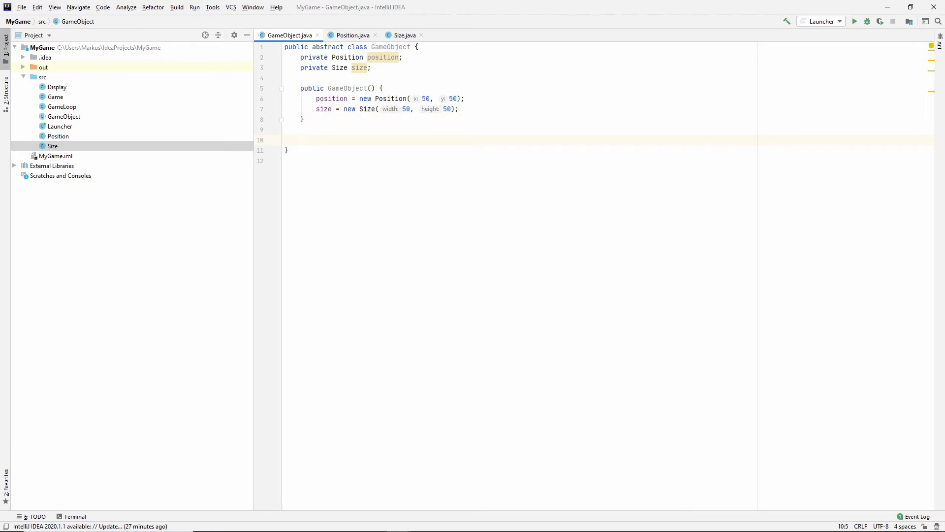
Declare public abstract void update() below the GameObject constructor.
type("public")
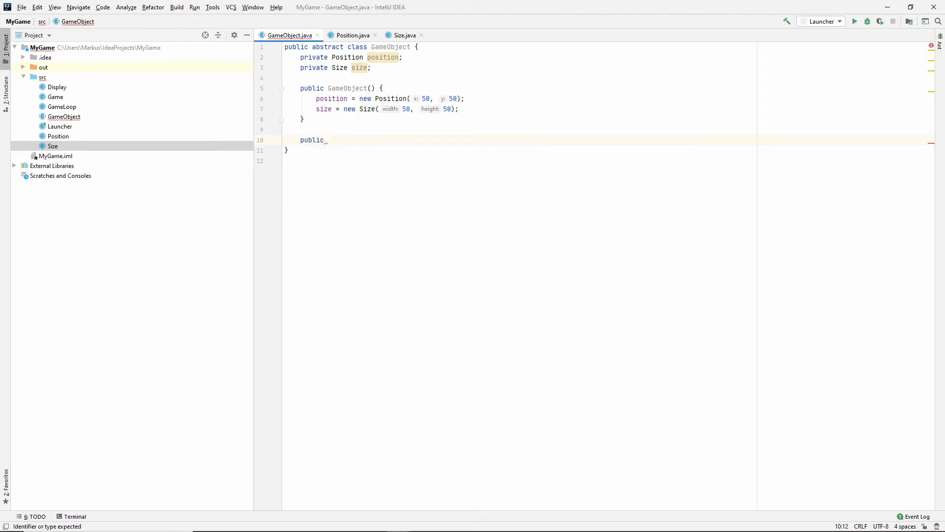
type("abstract void update();")
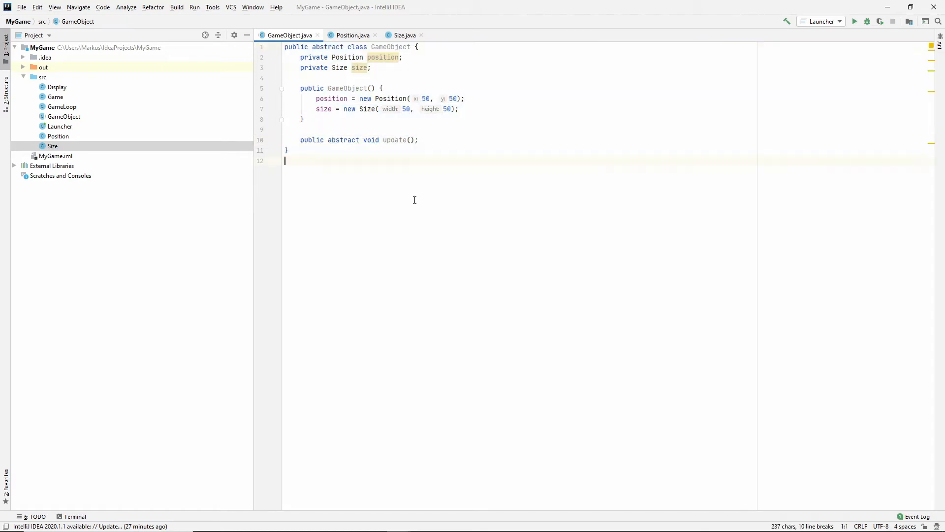
left_click(301, 138)
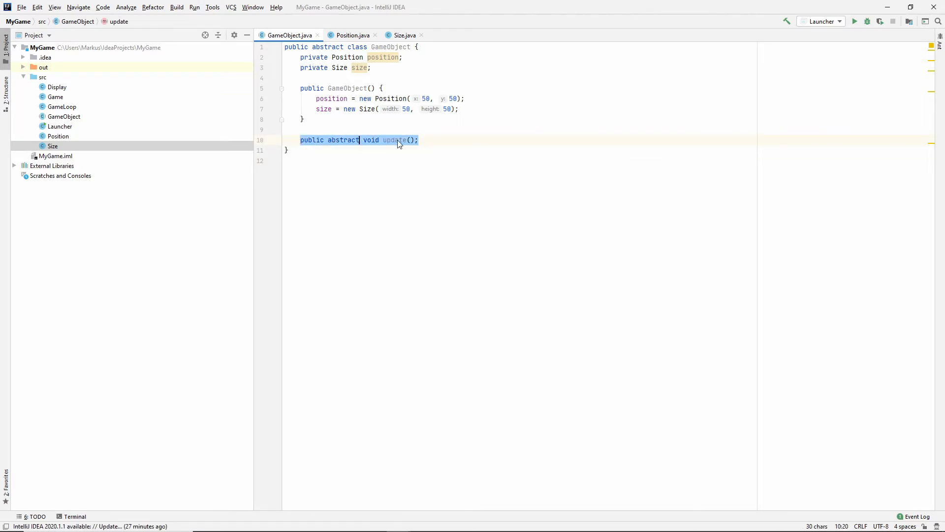
left_click(420, 140)
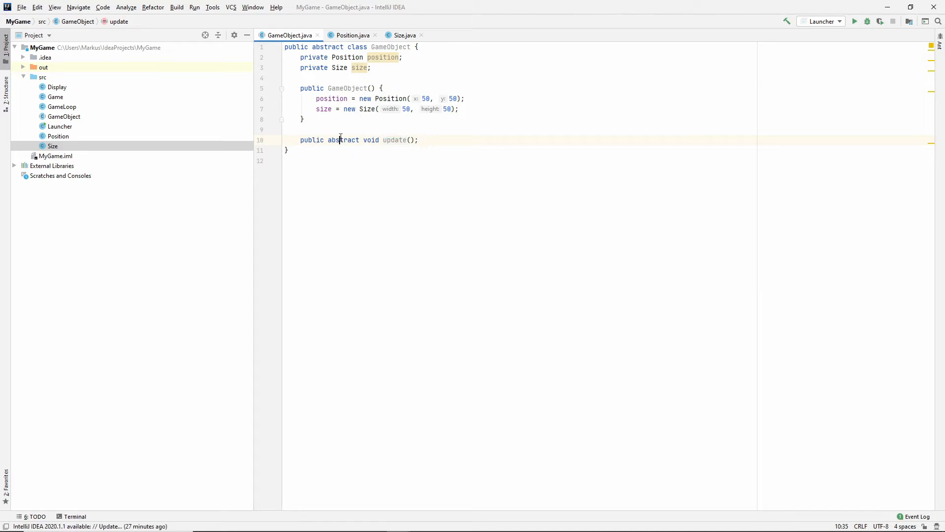
Change the position and size field modifiers from private to protected.
double_click(342, 139)
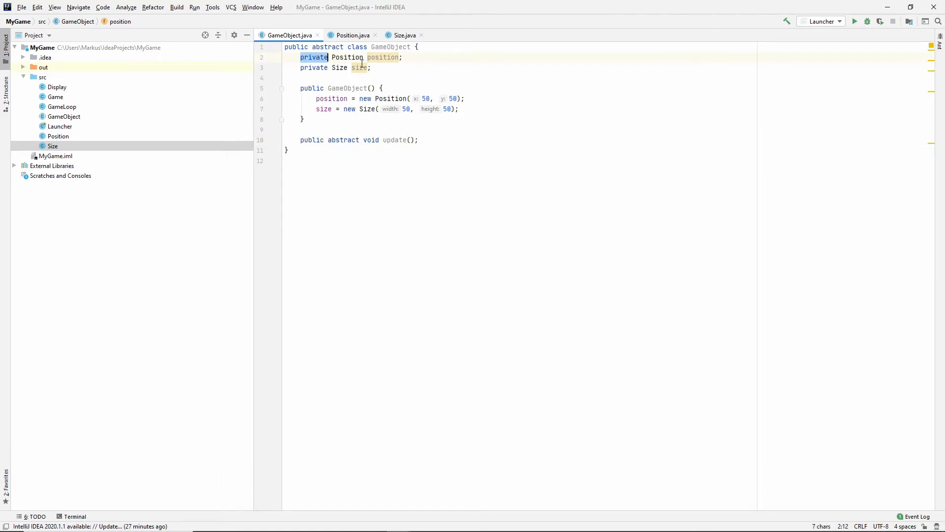
type("protected")
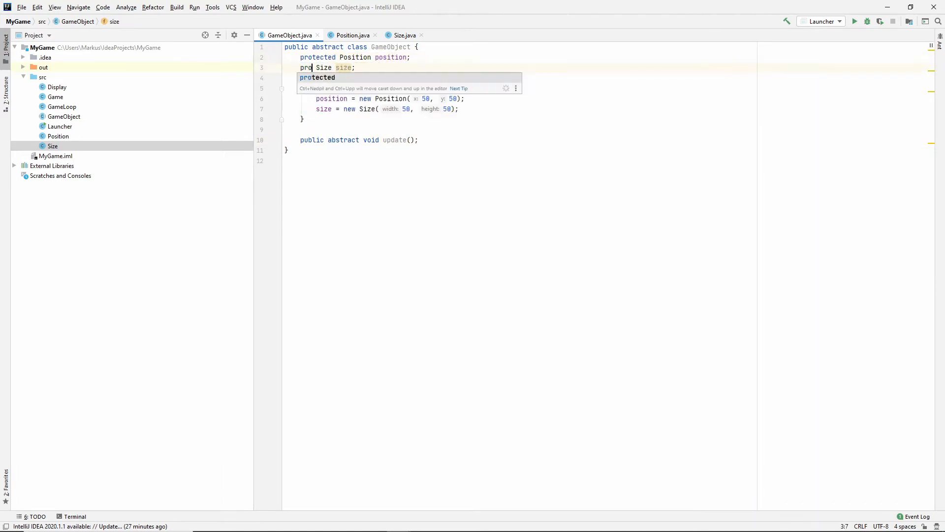
key("Tab")
type("public")
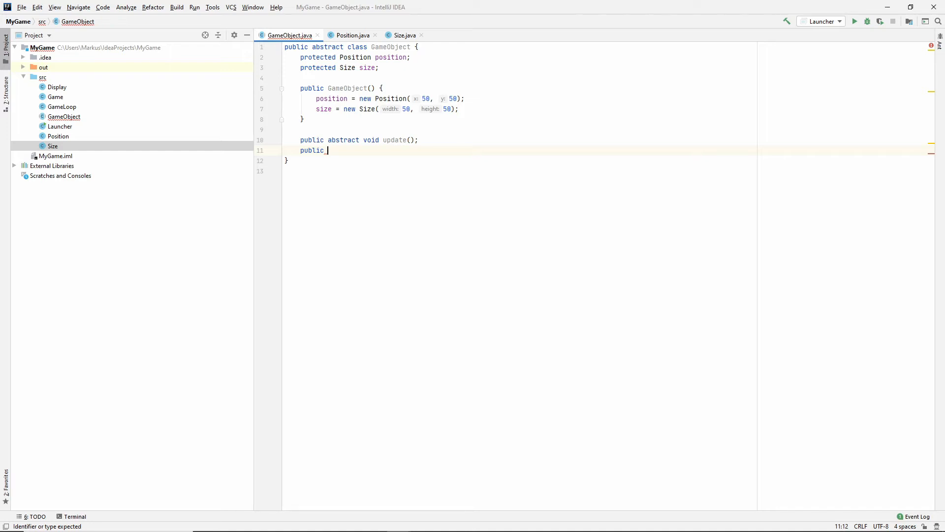
Declare public abstract Image getSprite() with java.awt imported and remove the trailing empty line.
type("abstract Image")
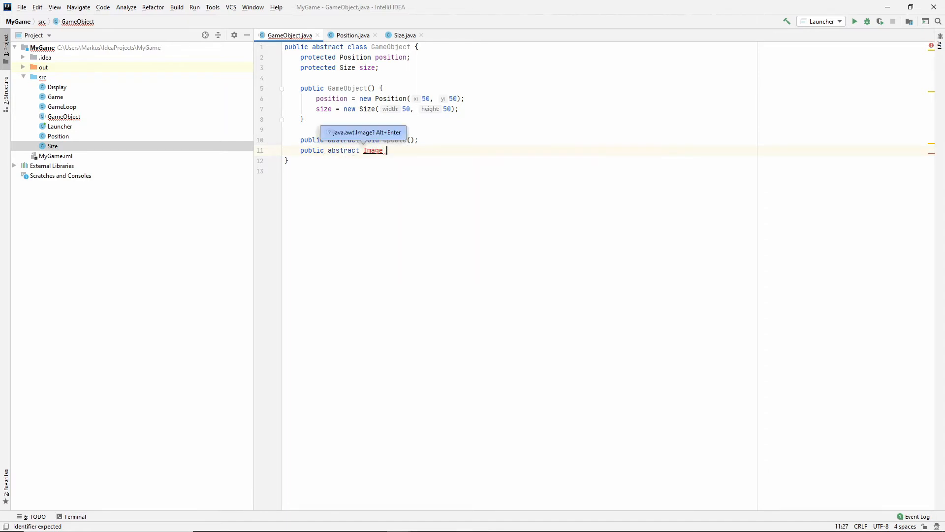
key("Alt+Enter")
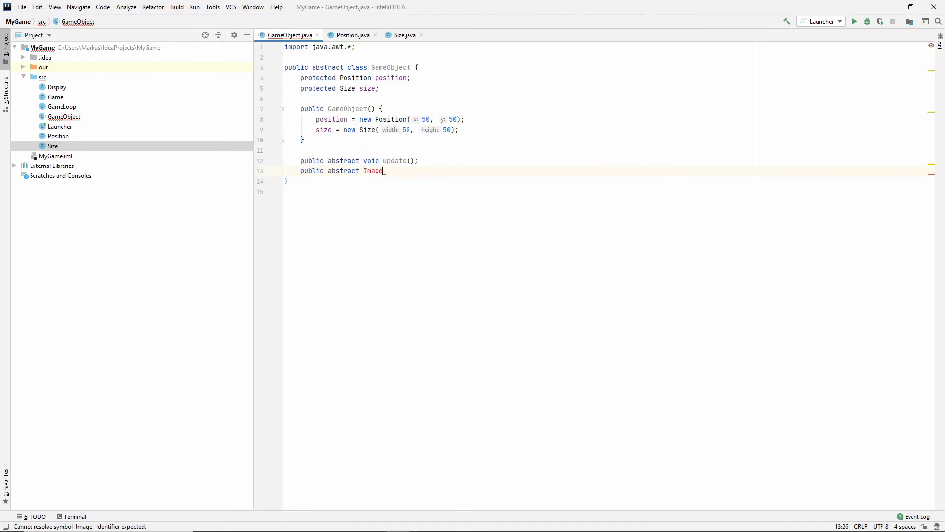
type("_get")
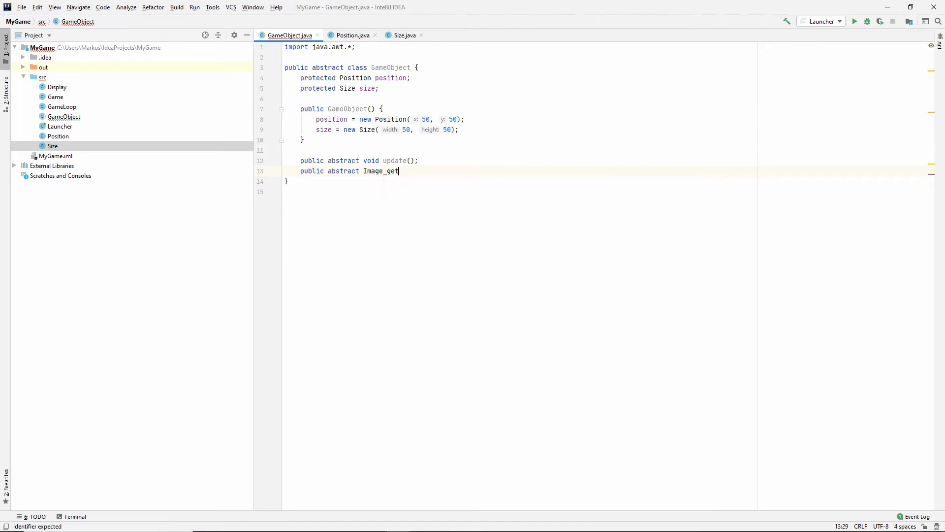
type("Sprite();")
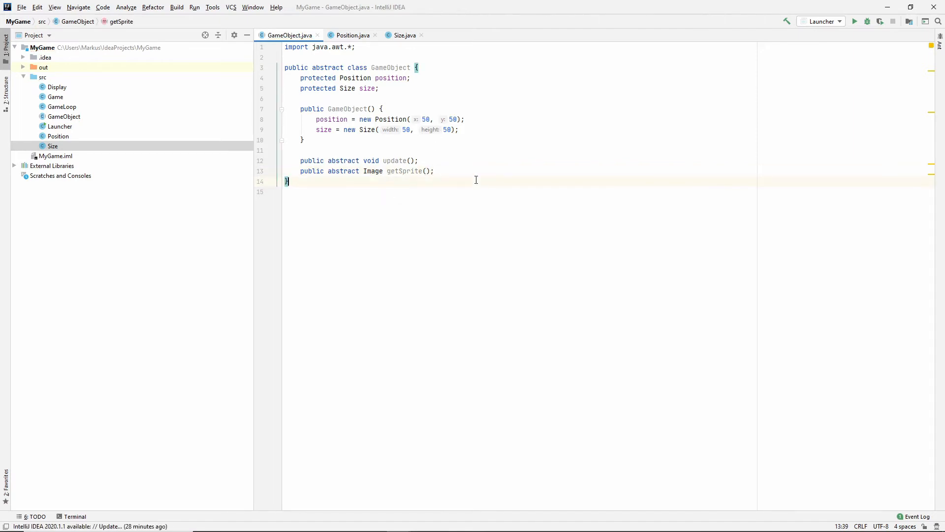
left_click(329, 68)
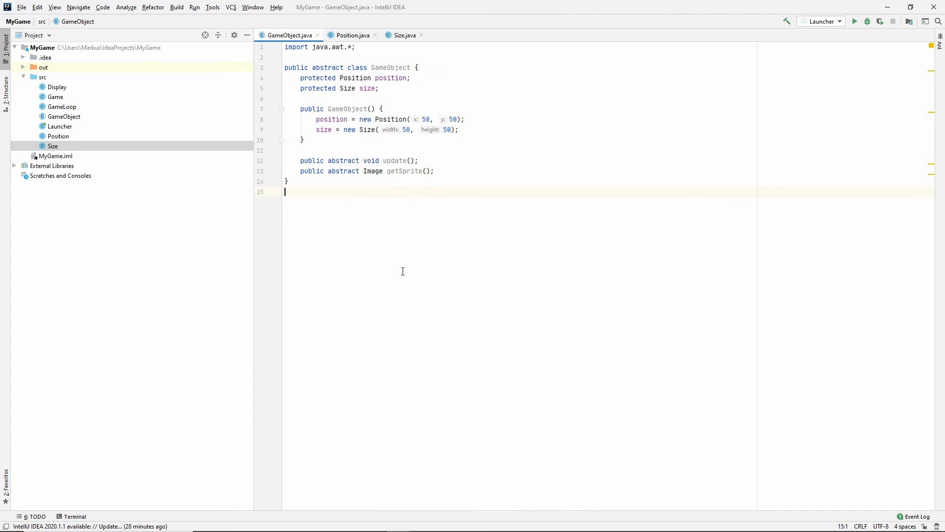
key("backspace")
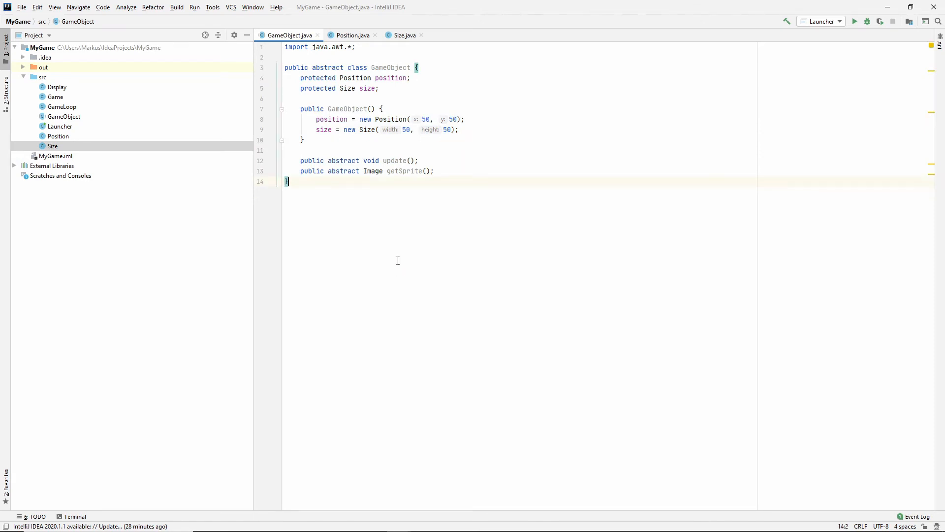
mouse_move(332, 254)
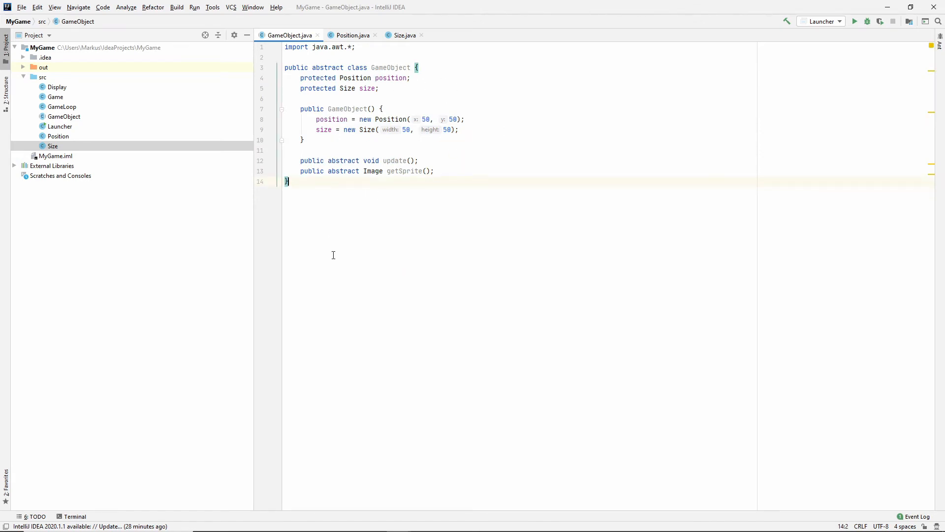
Create a Square class in src that extends GameObject.
right_click(42, 76)
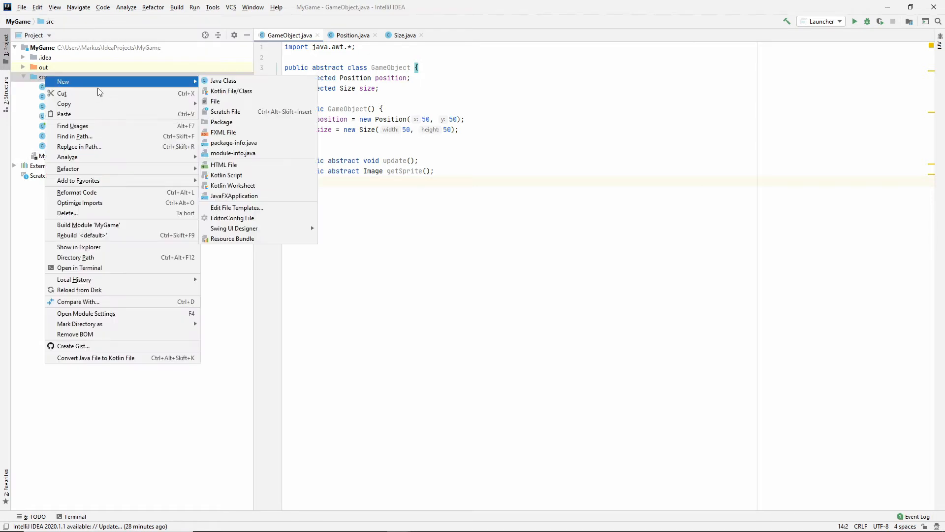
left_click(223, 79)
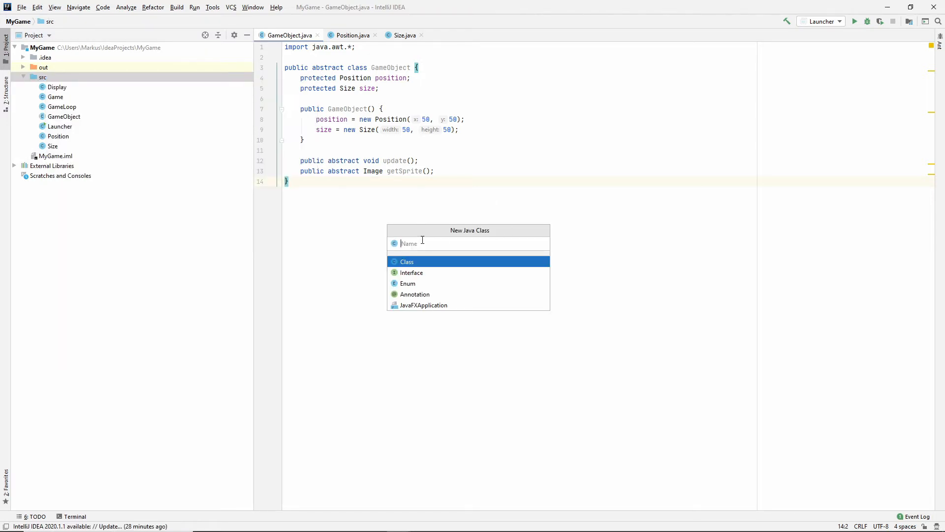
type("Squa")
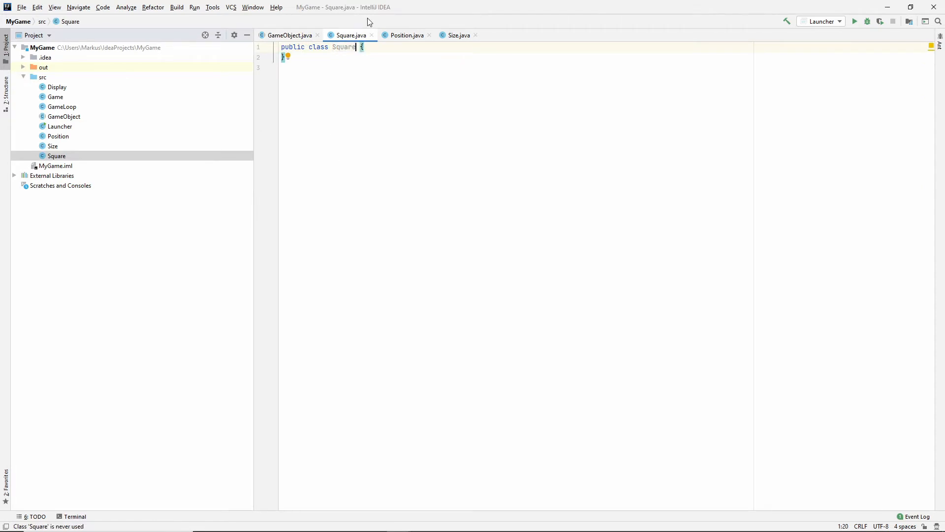
type("extends GameObject")
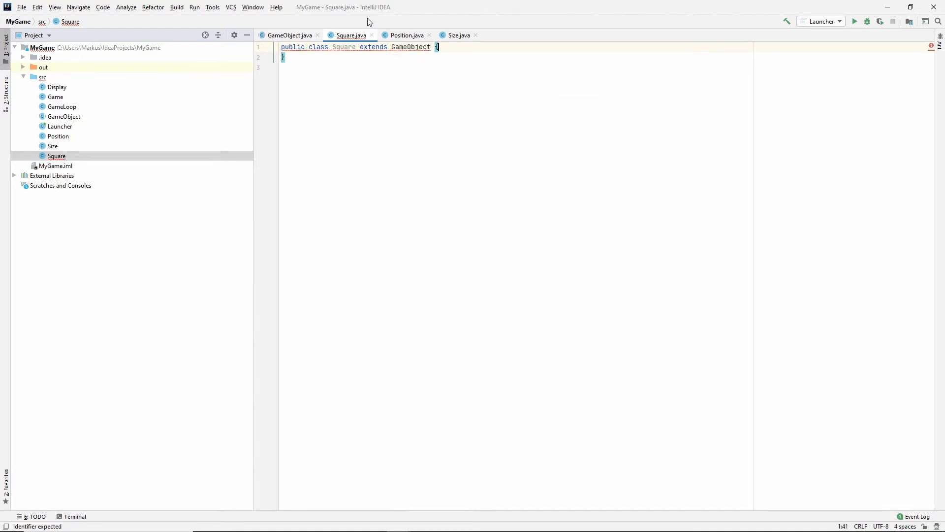
key("enter")
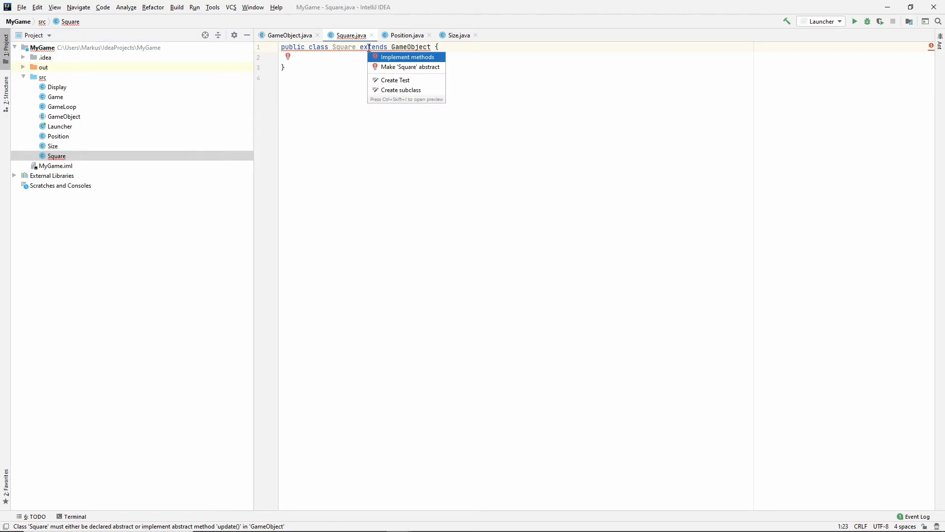
Implement update() and getSprite() stubs in Square, with getSprite returning null.
left_click(408, 57)
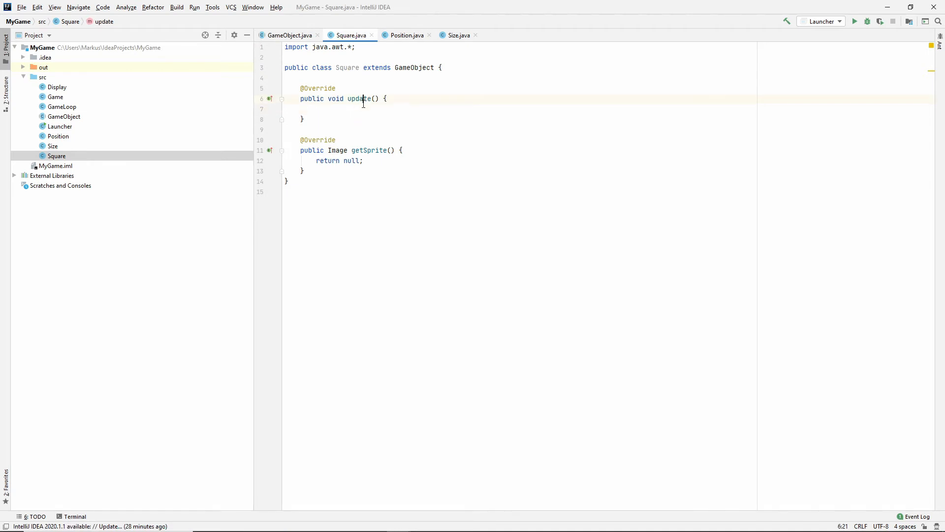
left_click(362, 161)
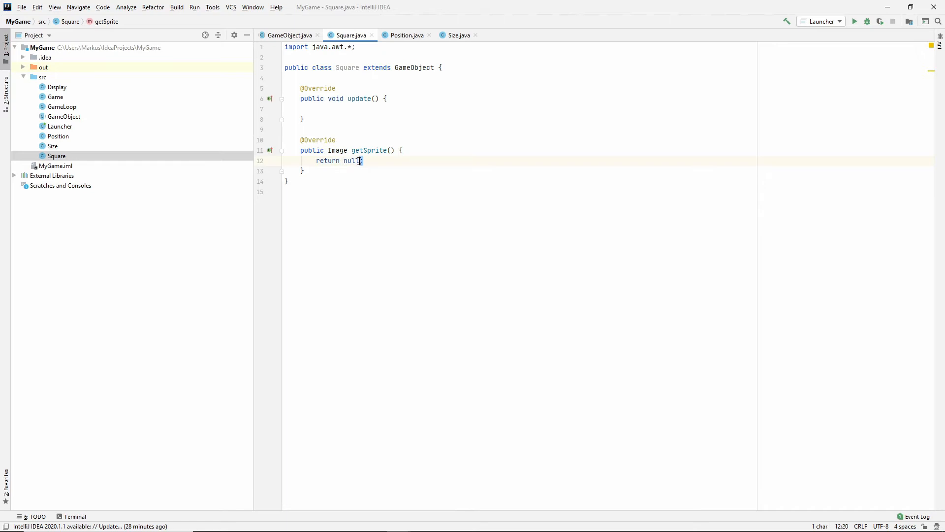
double_click(350, 161)
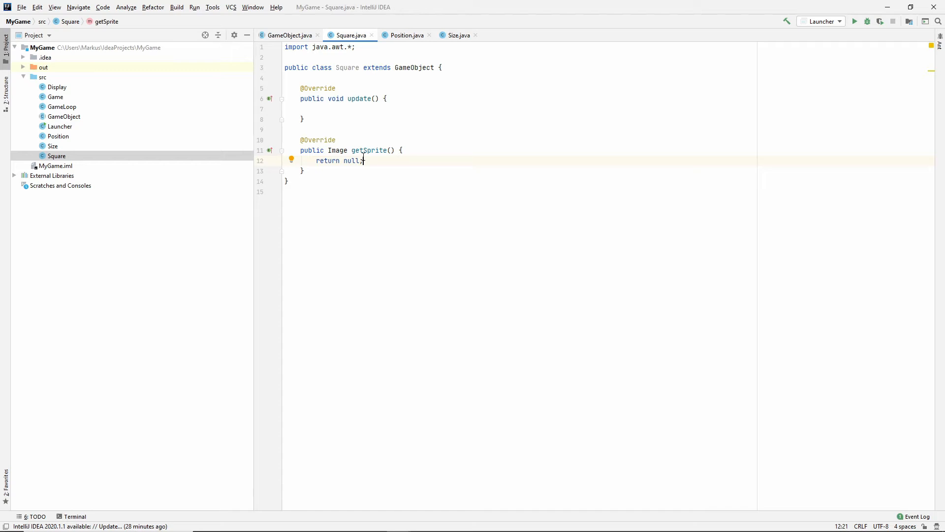
mouse_move(372, 149)
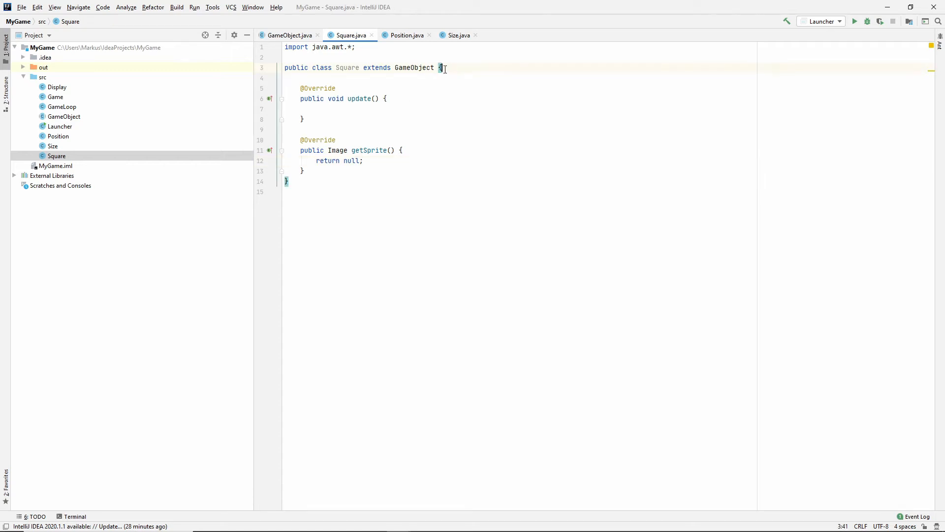
key("enter")
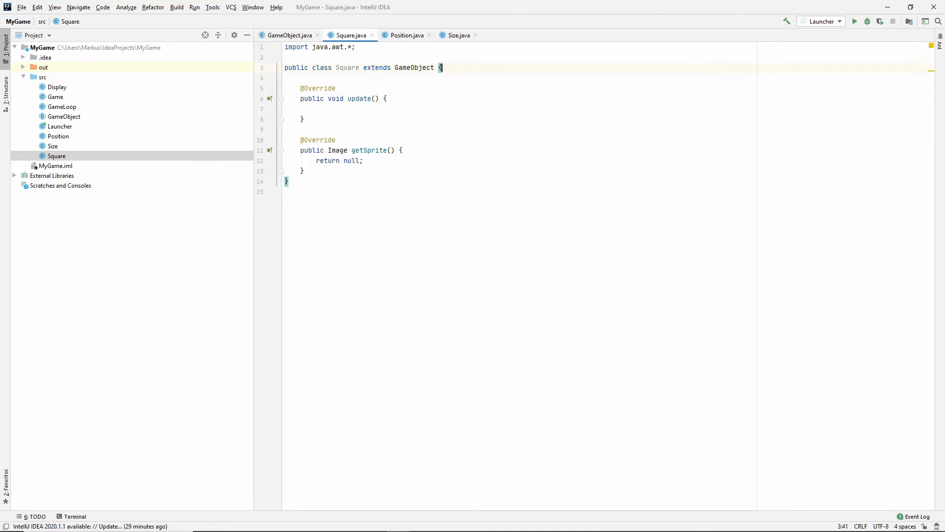
left_click(332, 108)
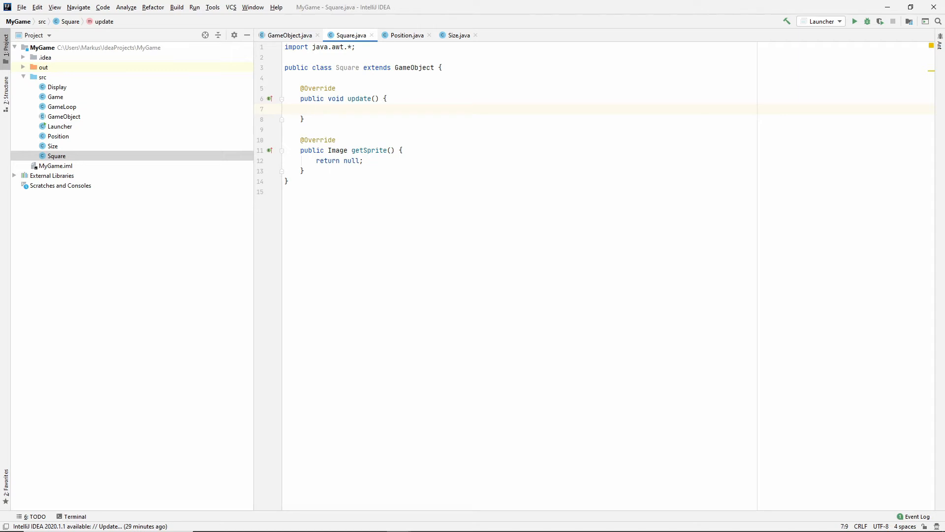
Set position = new Position(position.getX() + 1, position.getY()) in Square's update().
type("position =")
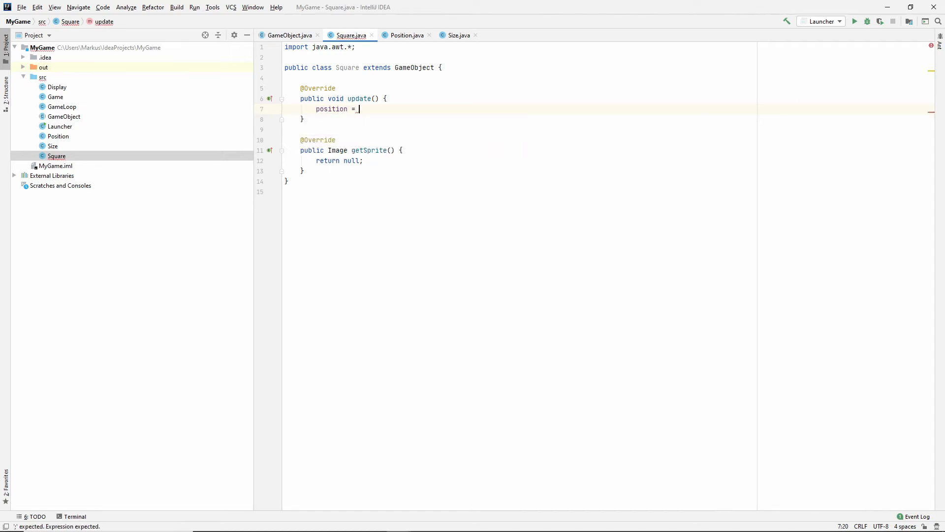
type("new Position(")
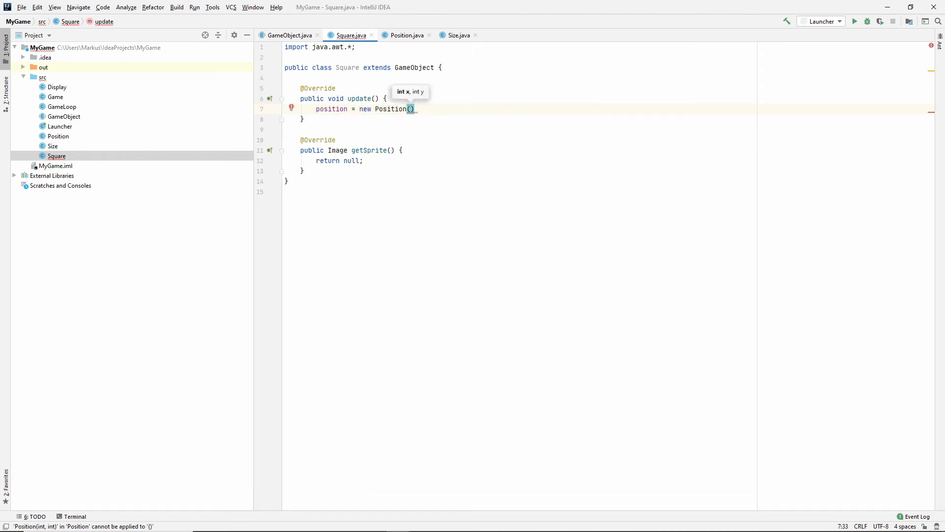
type("get")
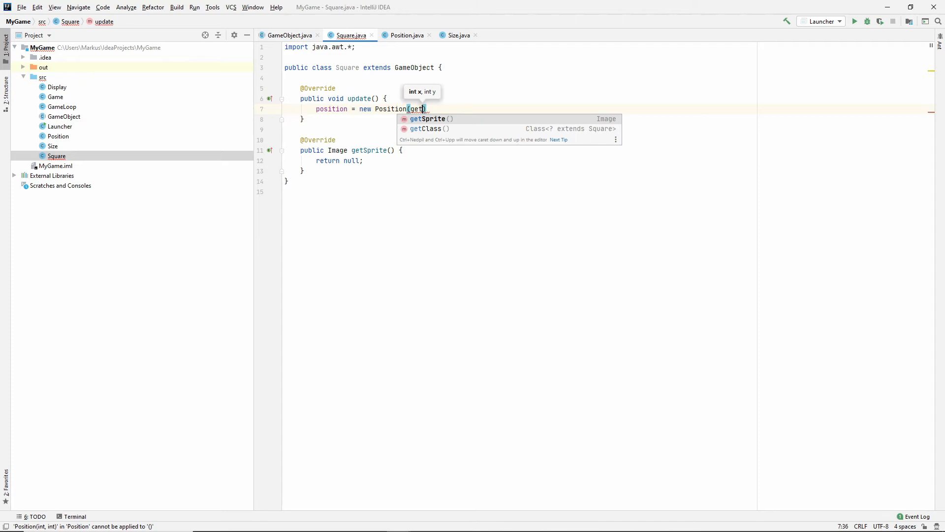
type("position.getX(")
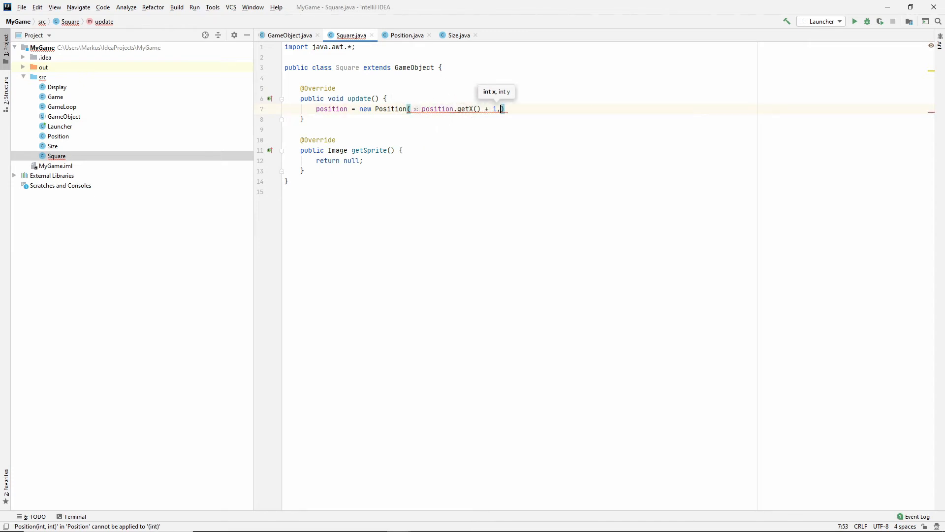
type("position.getY(")
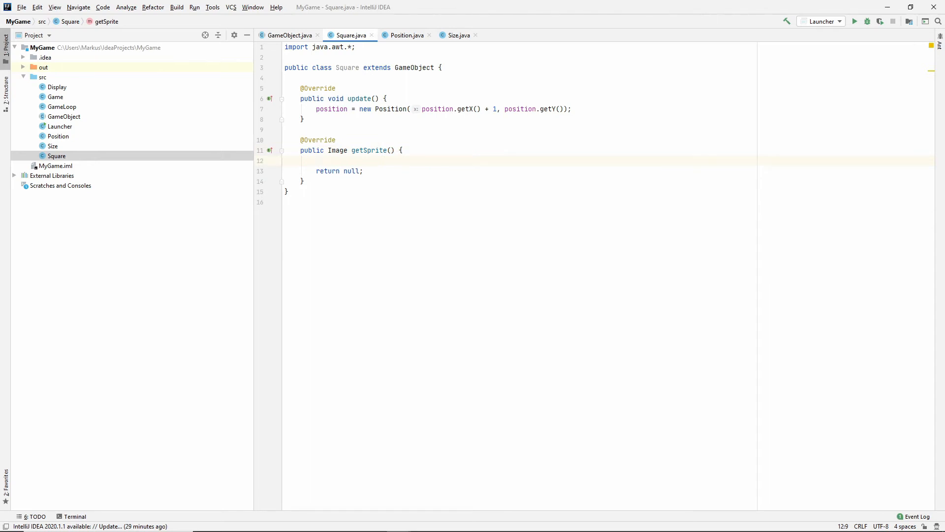
Declare BufferedImage image = new BufferedImage(...) in getSprite(), importing BufferedImage.
type("BufferedImage")
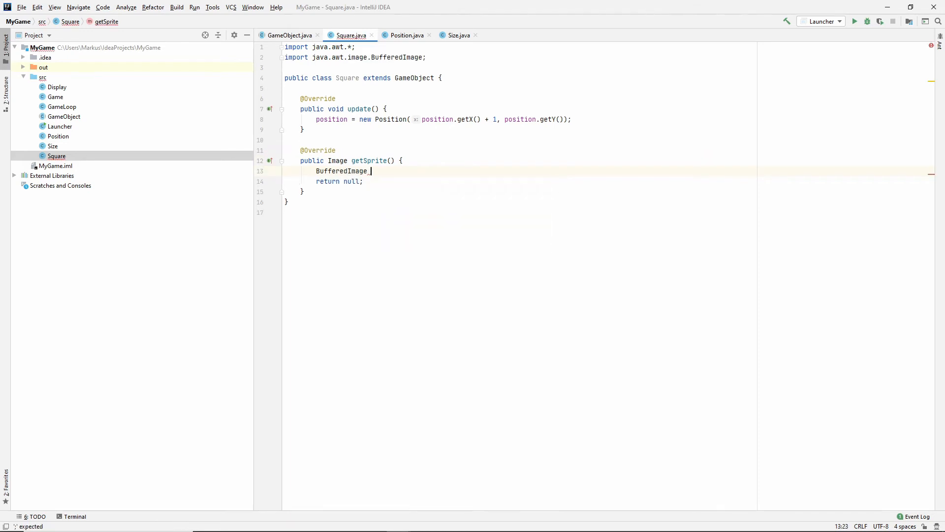
type("image =")
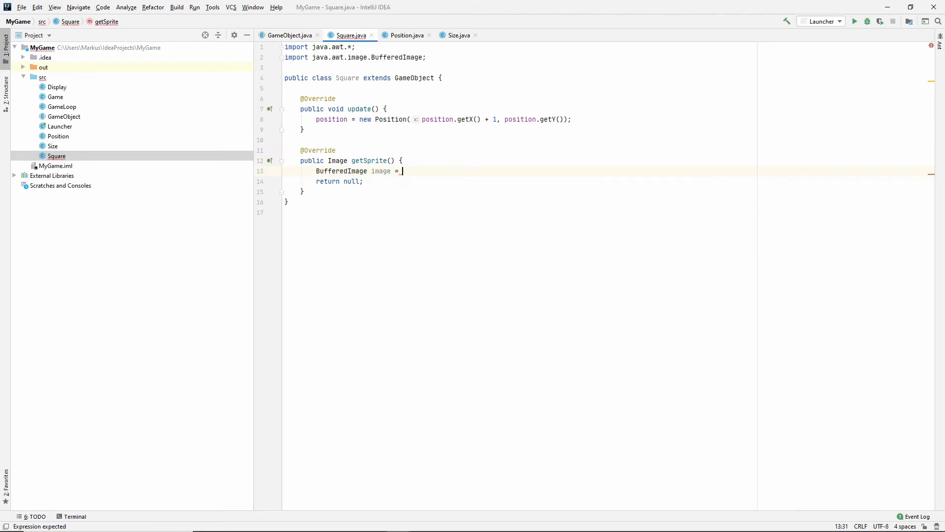
type("new")
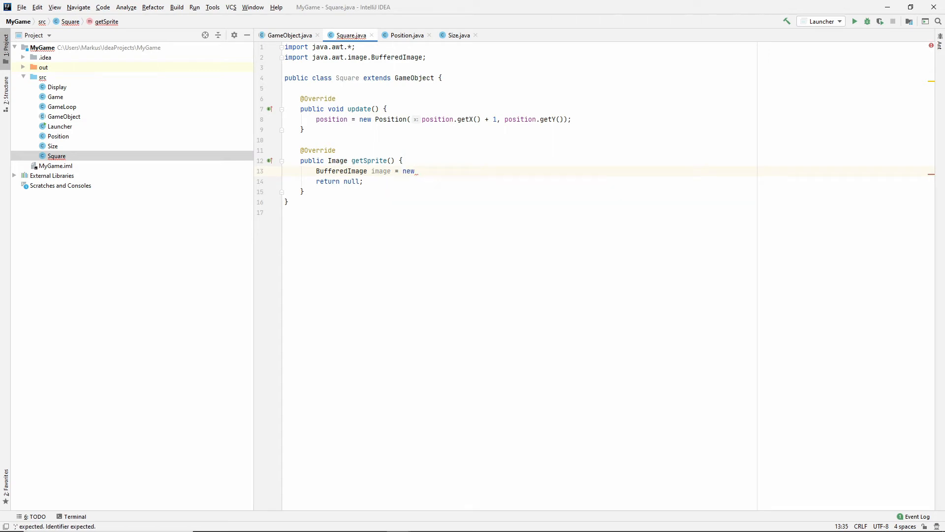
type("BufferedImage(")
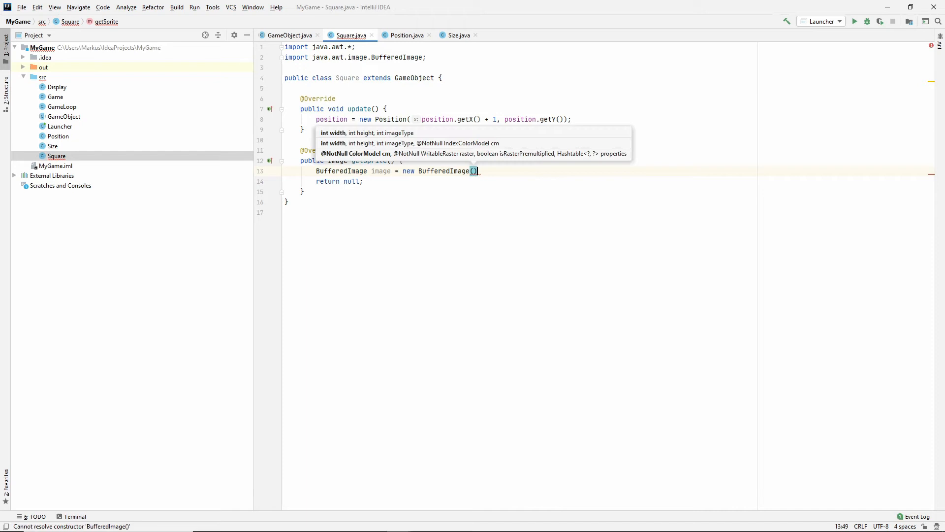
key("Escape")
type(";")
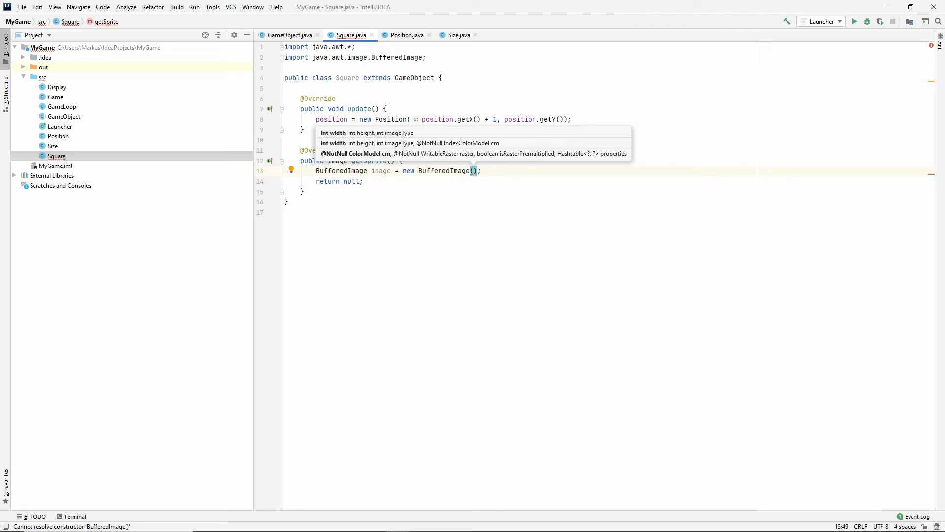
Pass size.getWidth(), size.getHeight() and BufferedImage.TYPE_INT_RGB to the constructor.
type("size.getWidth(), g")
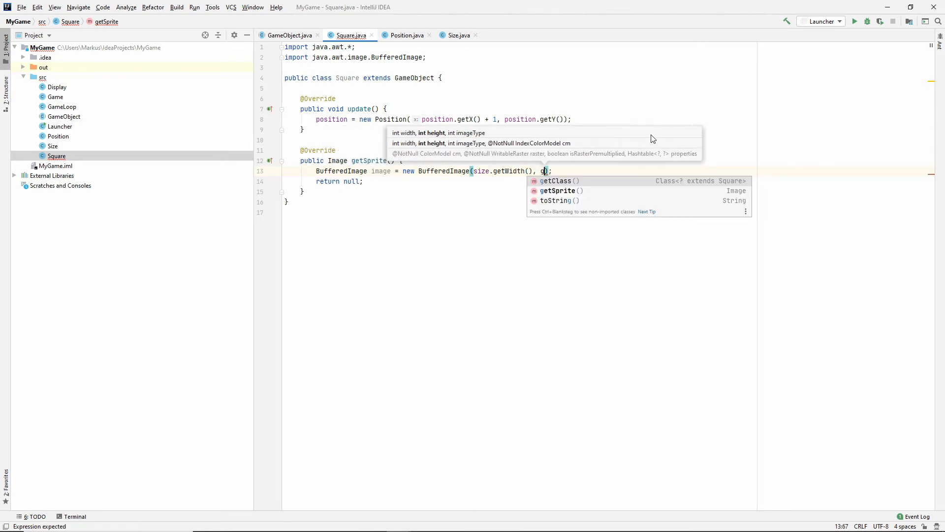
type("size.getHeight(),")
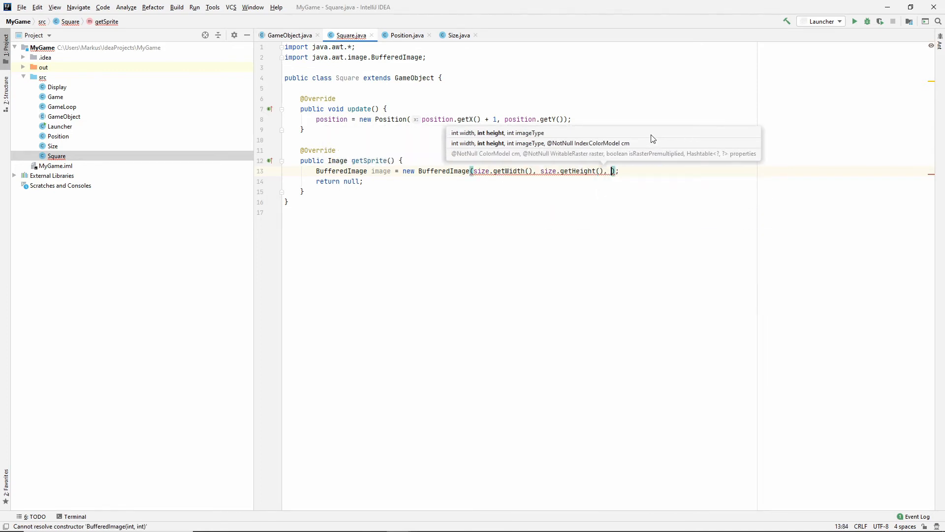
type("_BufferedImage.TYPE_INT_RGB")
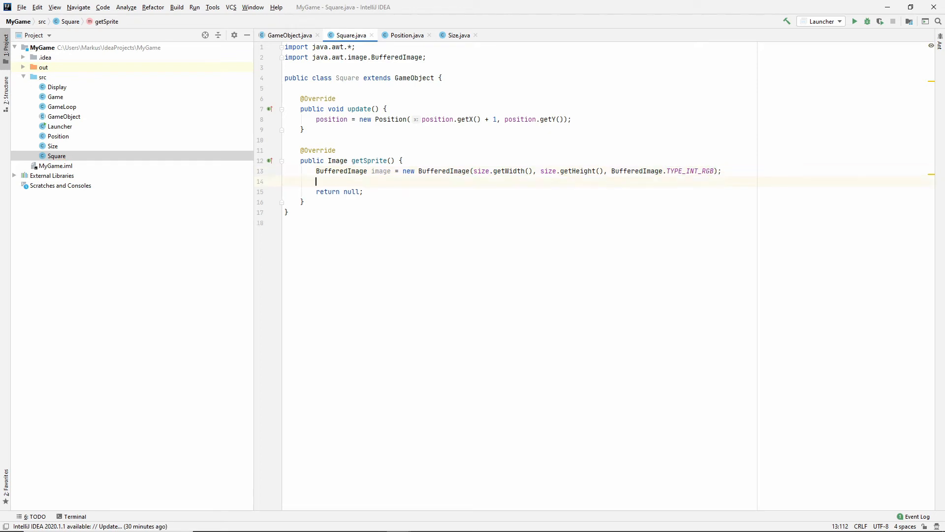
Add Graphics2D graphics = image.createGraphics(); in Square's getSprite, leaving room before the return.
type("Graphics")
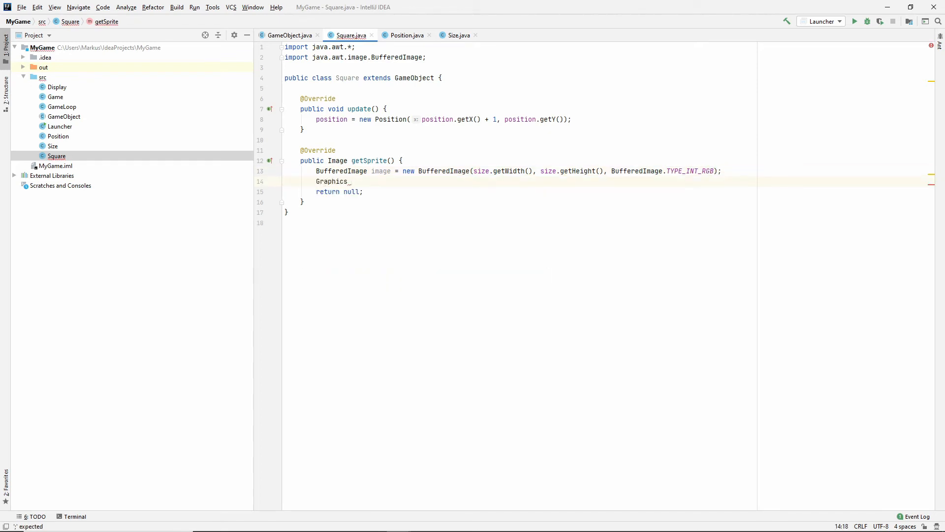
type("2D")
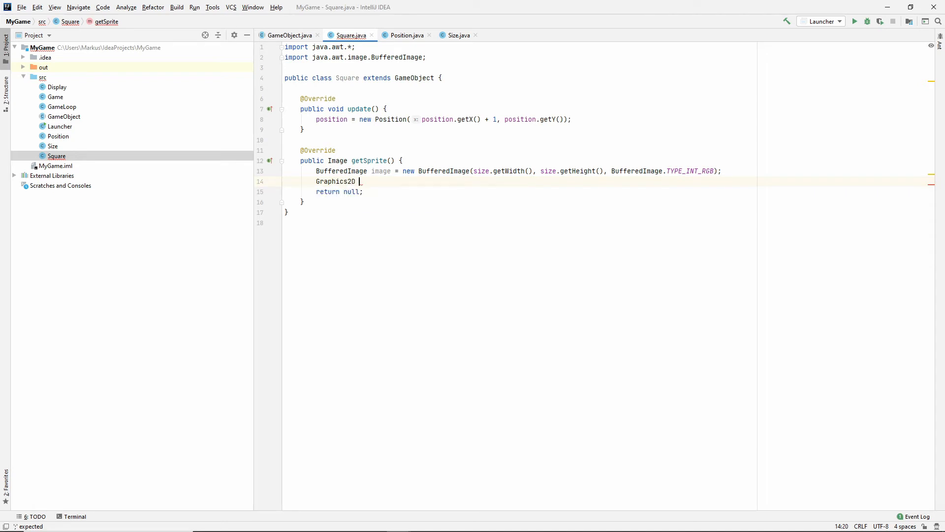
type("graphics =")
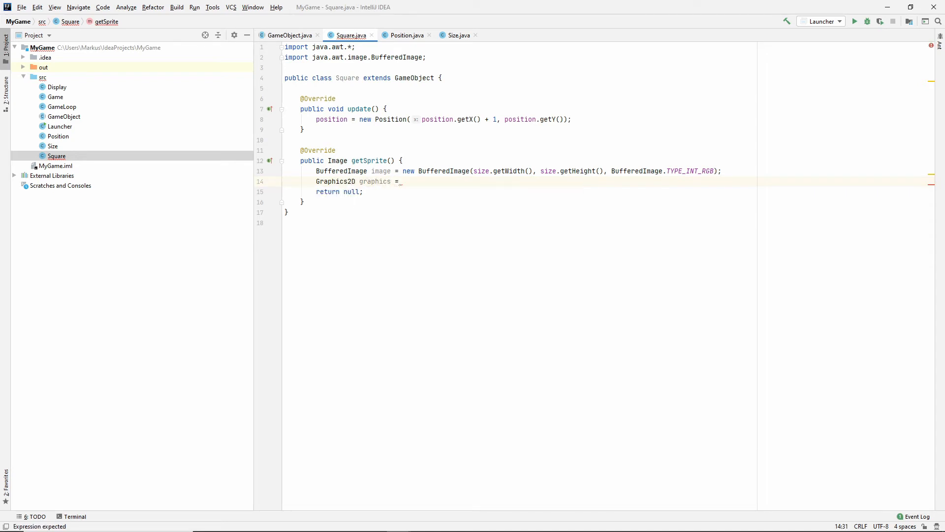
type("image.createGraphics();")
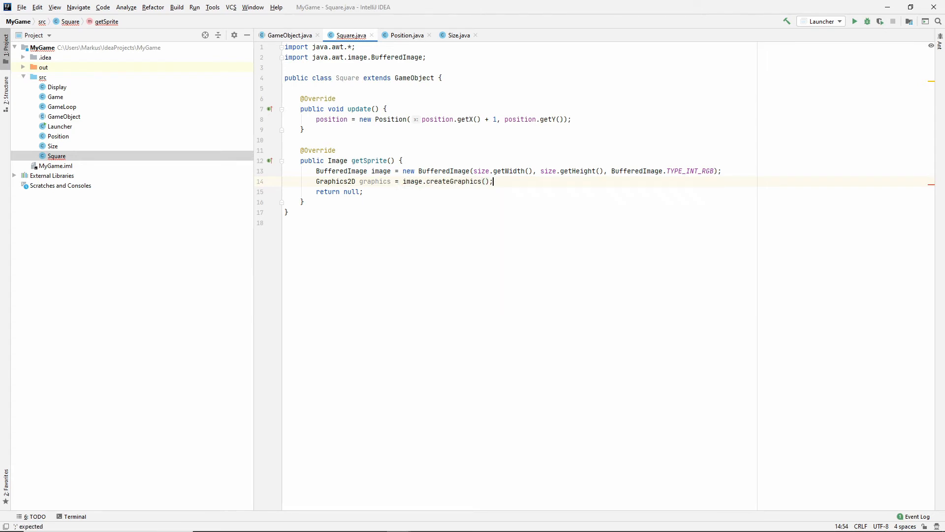
key("Enter")
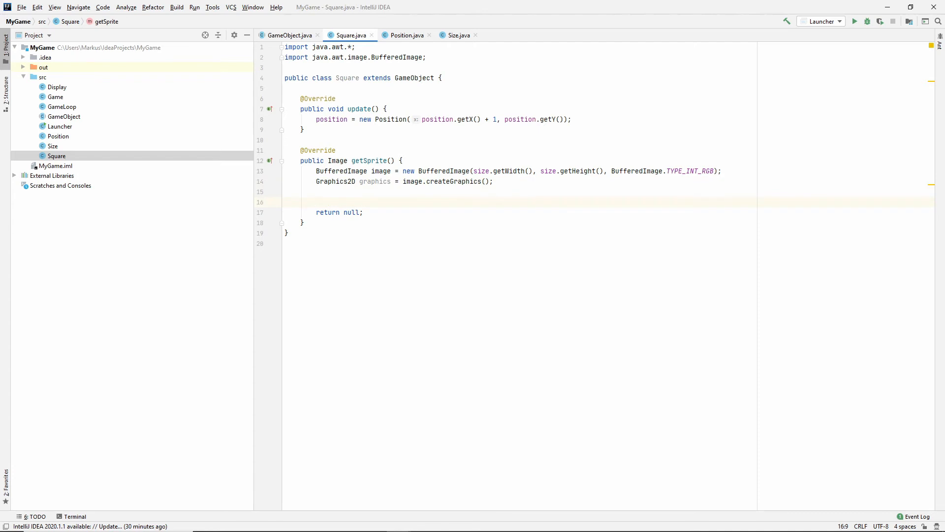
double_click(380, 170)
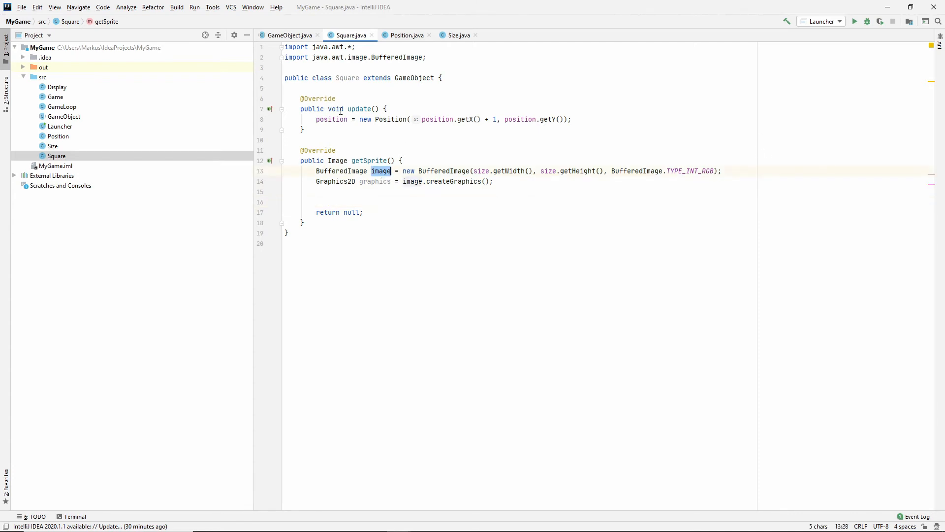
mouse_move(486, 140)
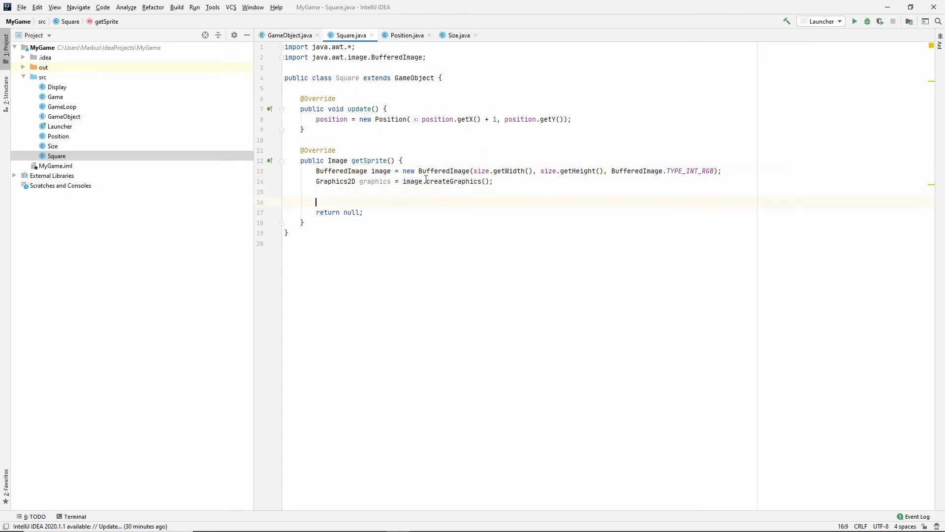
Set the graphics colour to Color.BLUE and fill a rectangle from 0,0 to the size's width and height.
type("graphics.")
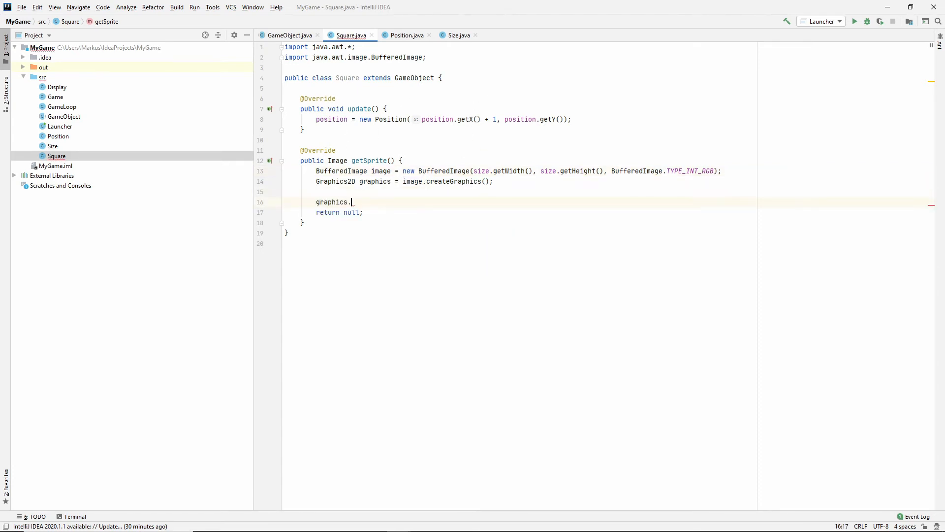
type("setColor(Color.BLUE);")
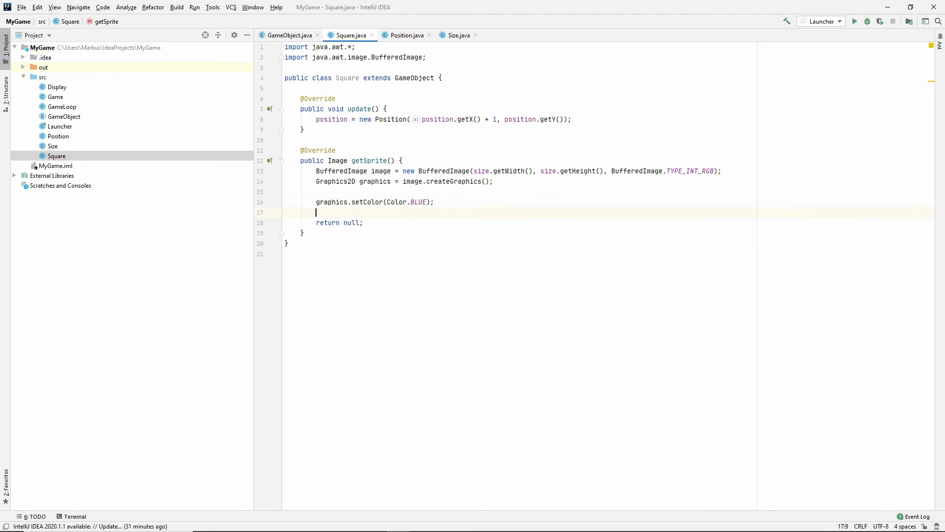
type("graphics.fillRect(0")
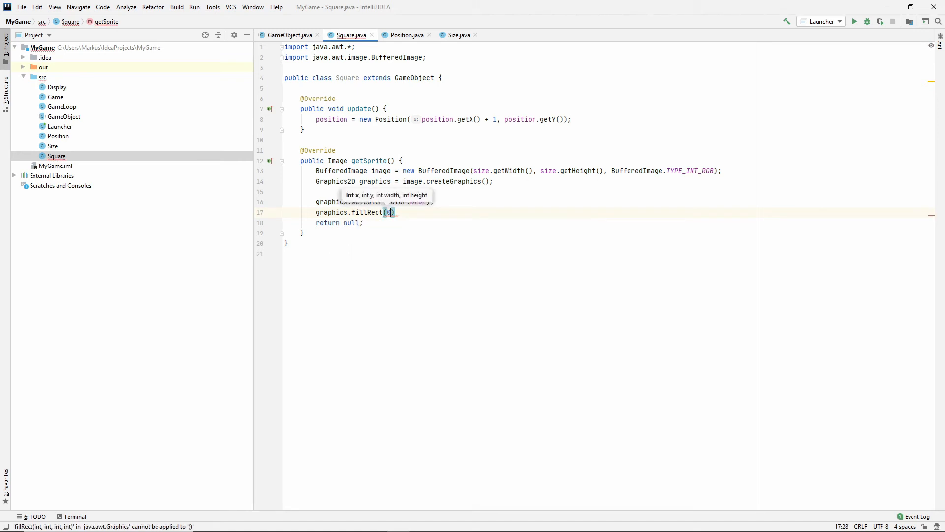
type("0, 0,")
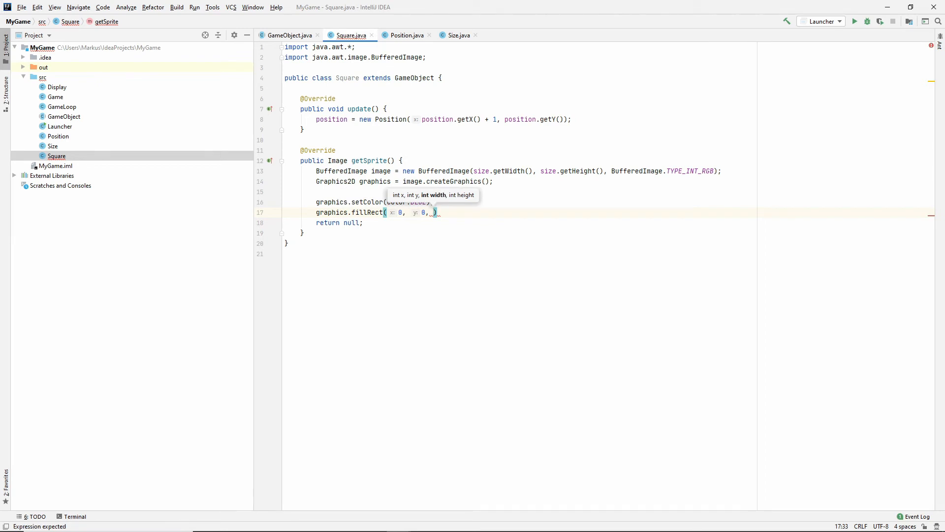
type("size.getWidth()")
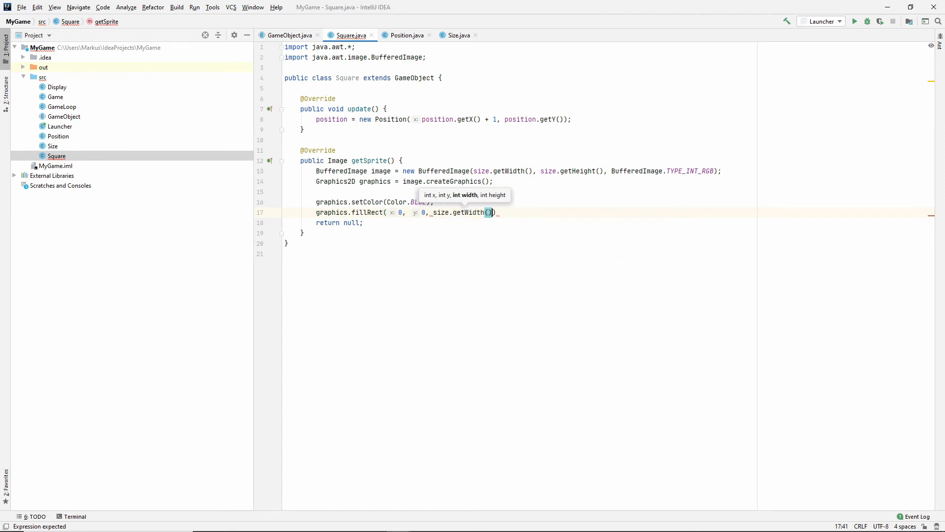
type(", size.getHeight(")
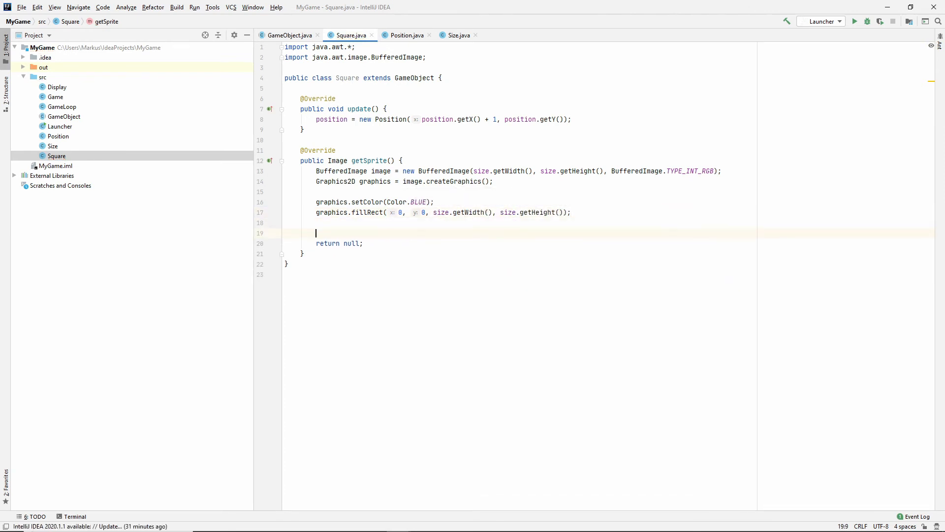
Dispose the graphics and return image instead of null.
type("graphics.dispose();")
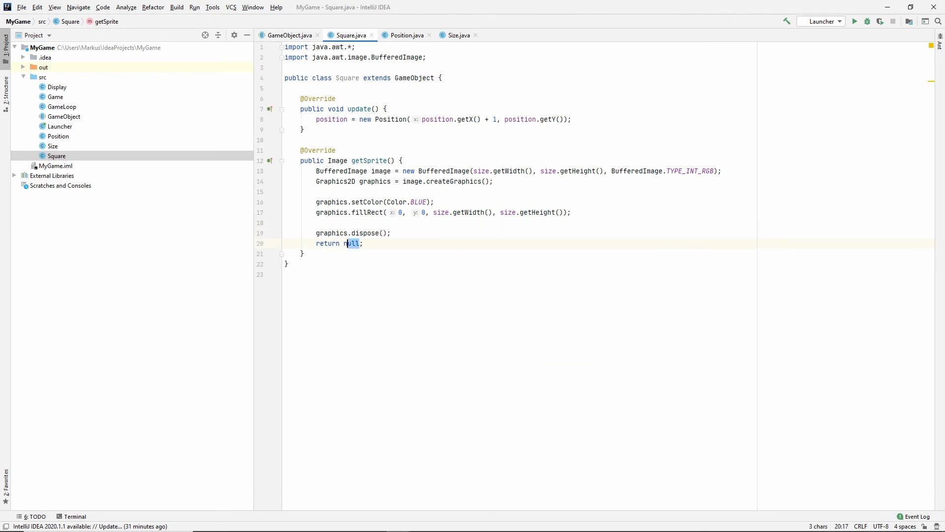
type("image")
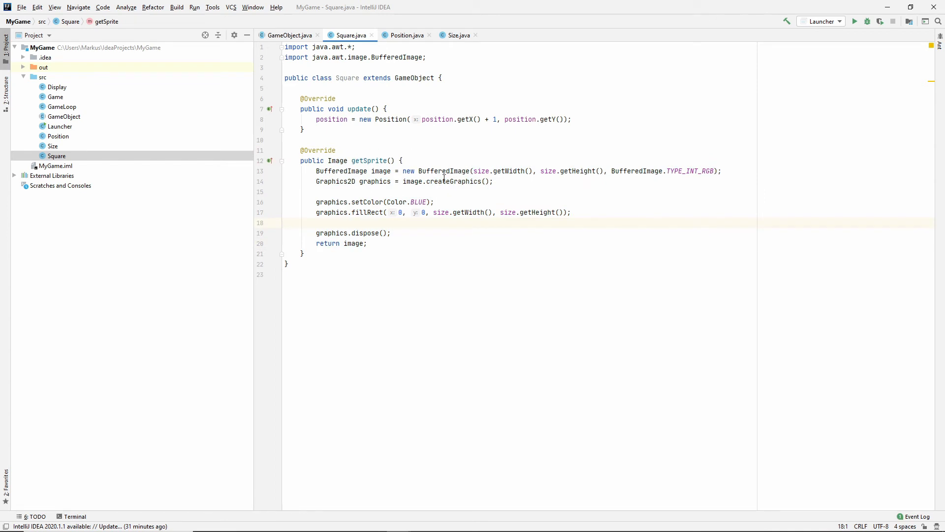
mouse_move(105, 147)
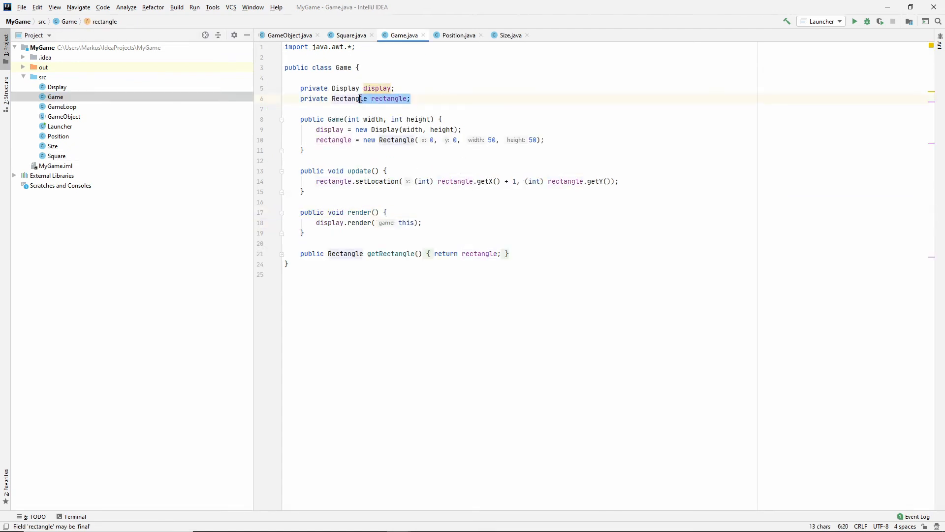
Remove Game's Rectangle field and declare private List<GameObject> gameObjects.
key("Delete")
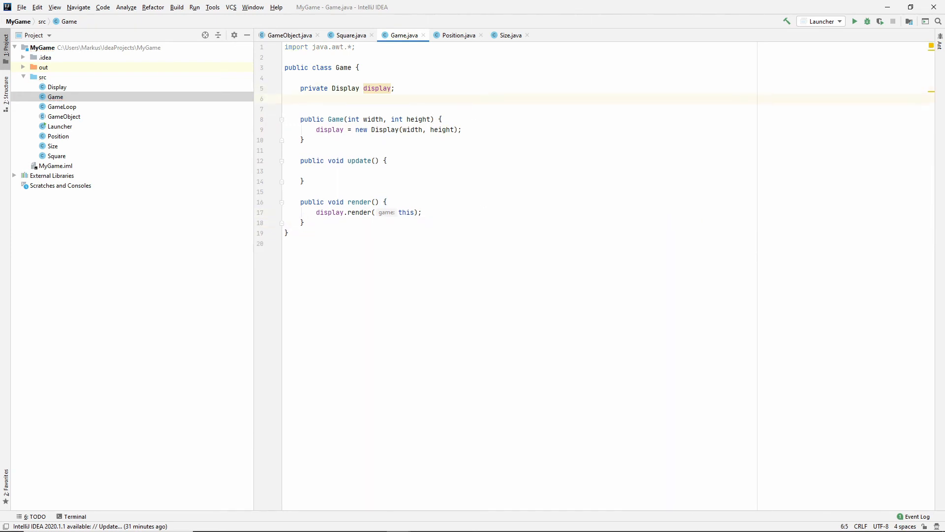
type("private List<>")
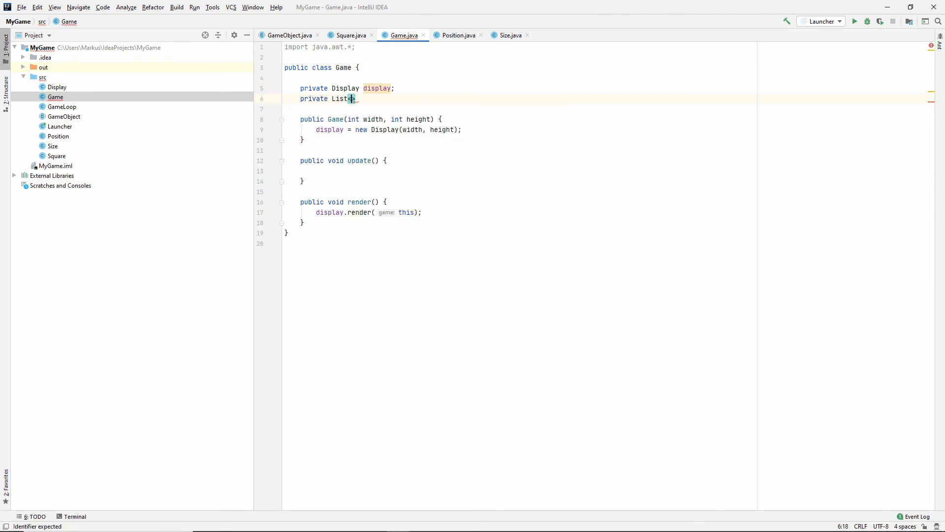
type("GameObject>")
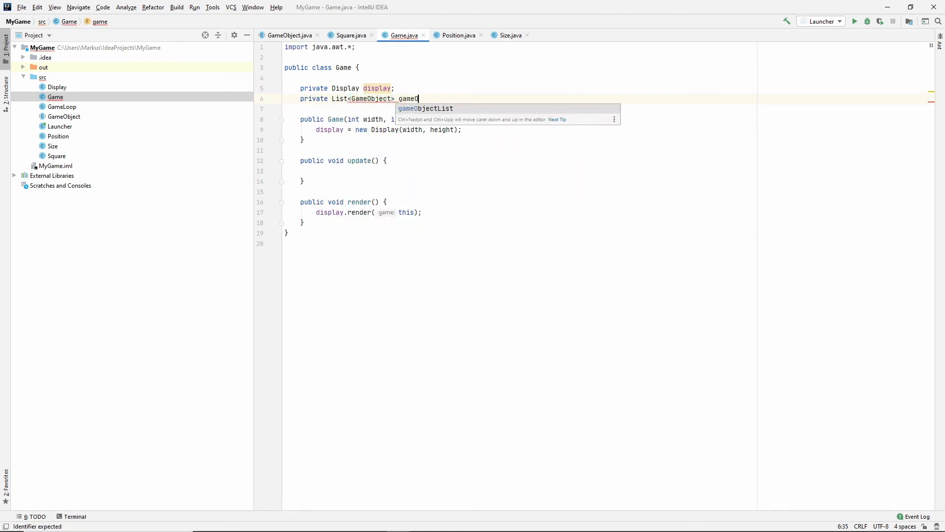
type("bjects;")
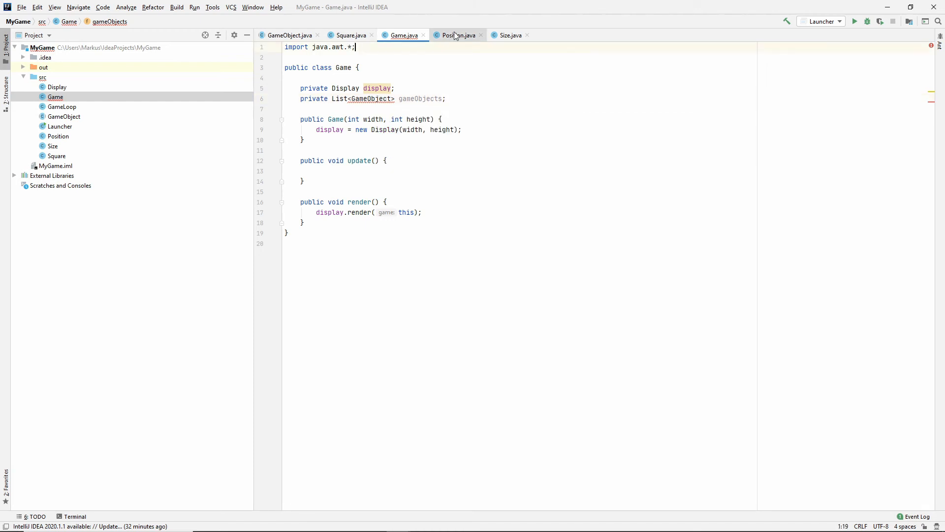
Import java.util.List in Game.java.
type("import java.util.")
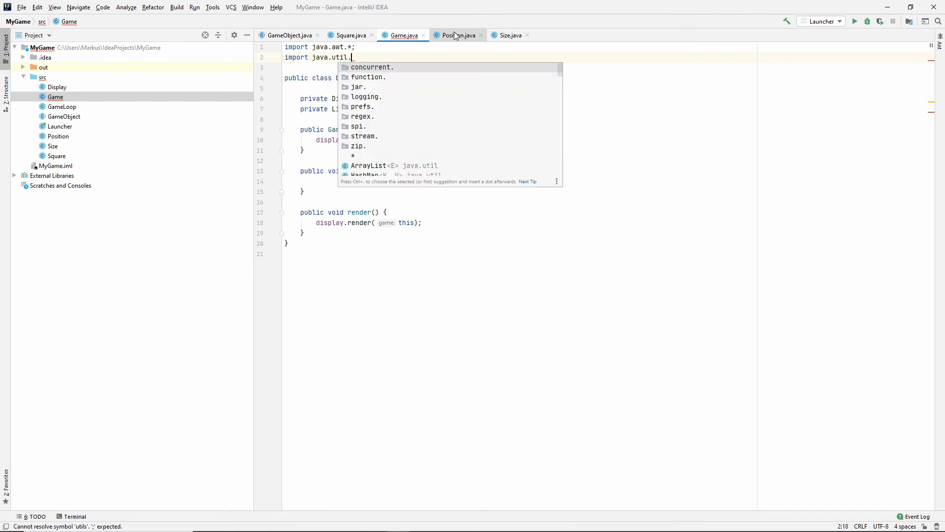
type("List;")
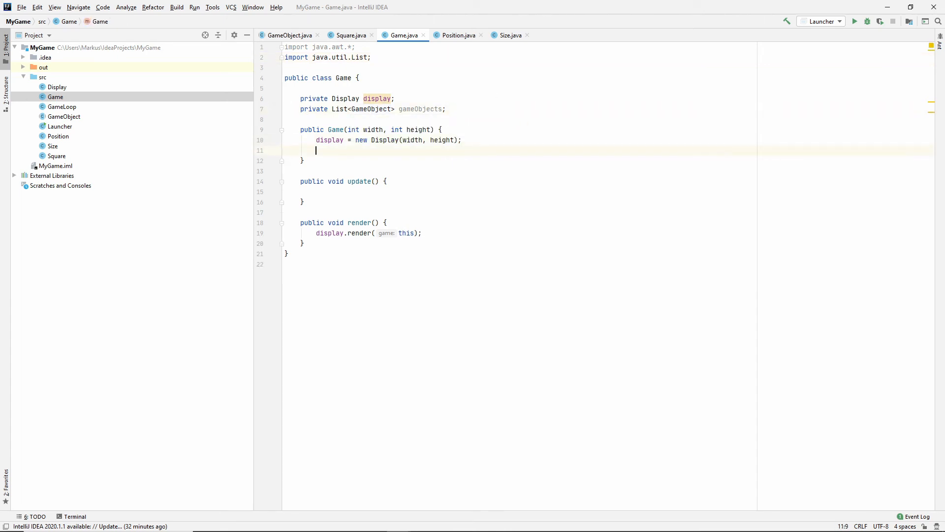
Initialise gameObjects as a new ArrayList and add a new Square in Game's constructor.
type("gameObjects = new ArrayLi")
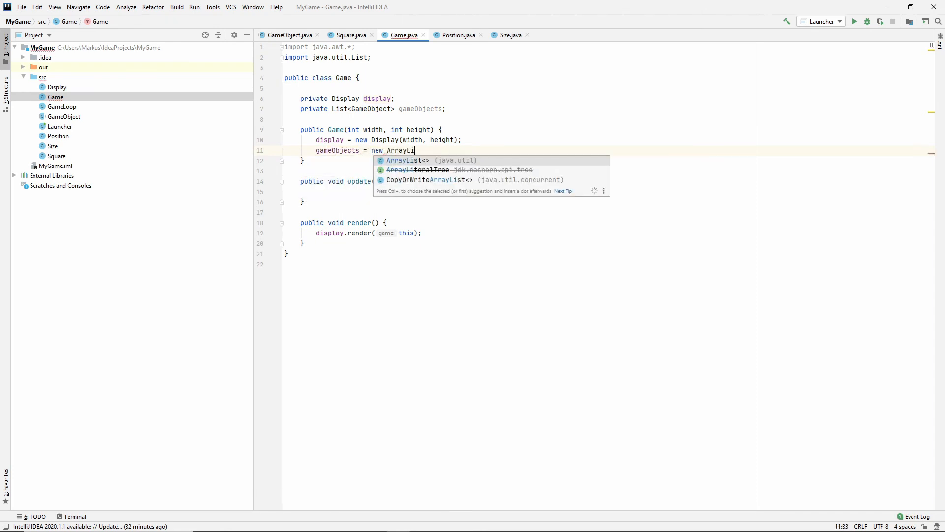
key("Enter")
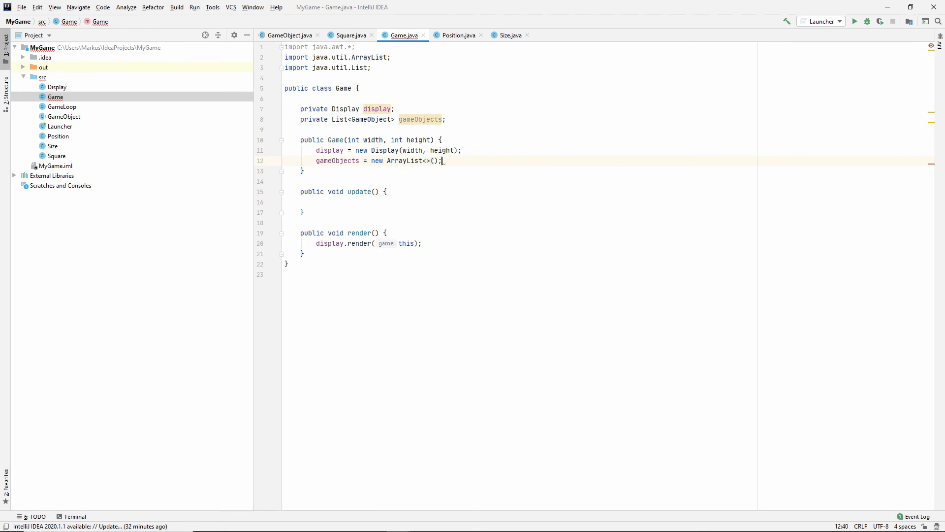
type("gameObjects.add(")
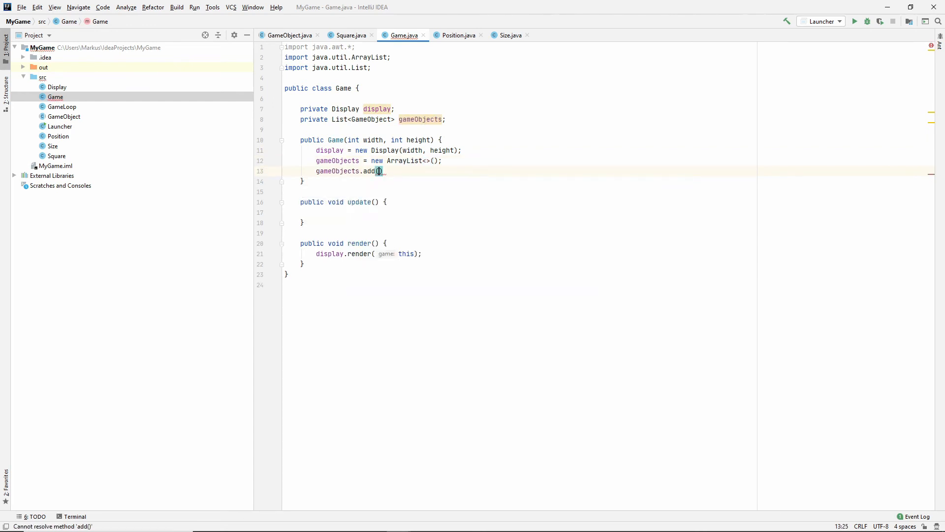
type("new")
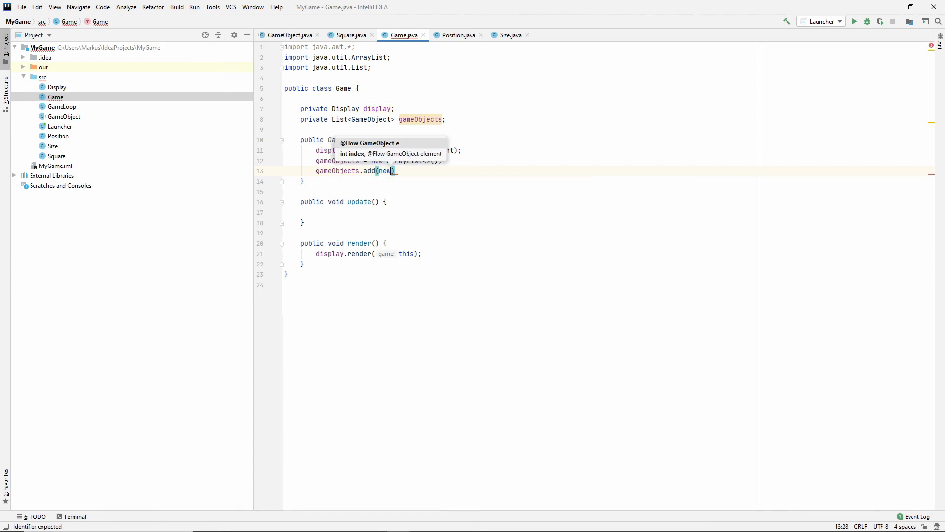
type("Square(")
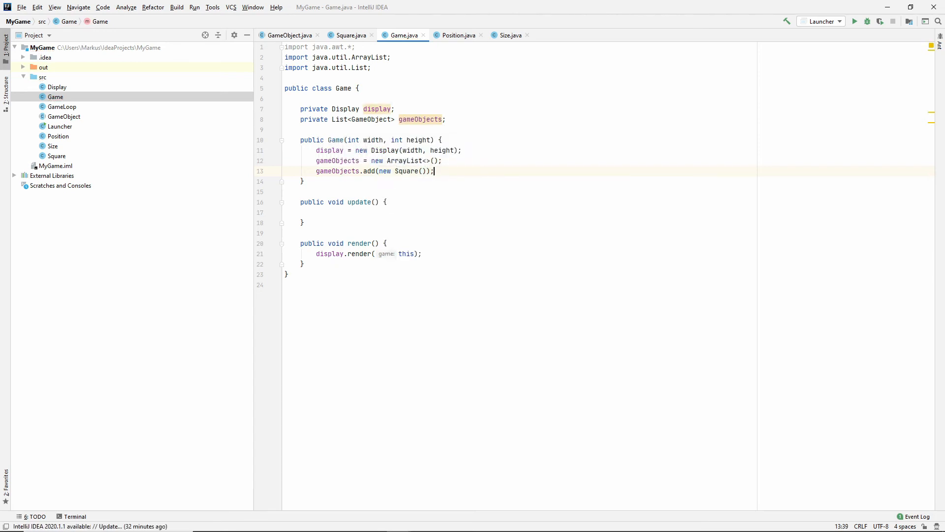
Make Game's update() call gameObject.update() on each object via forEach.
left_click(302, 212)
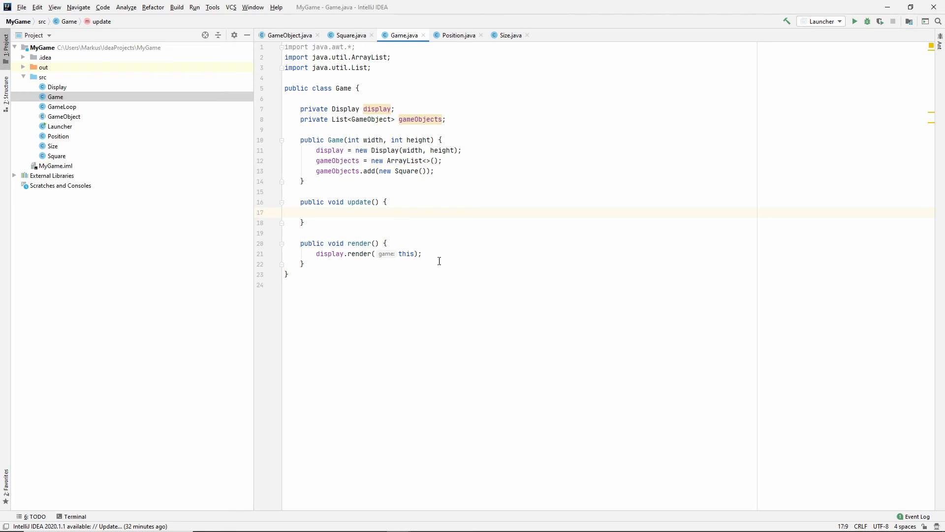
mouse_move(404, 223)
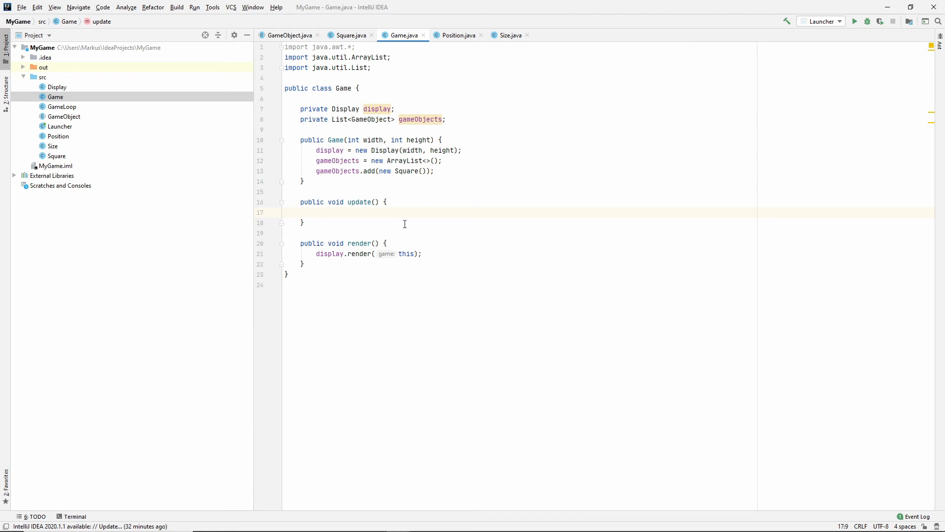
type("gameObjects.forEach(gameObject ->")
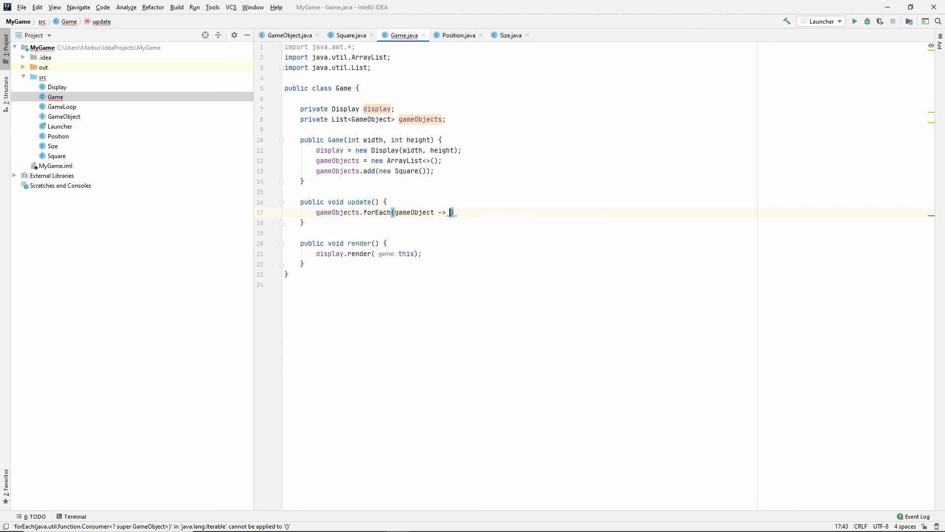
type("gameObject.update(")
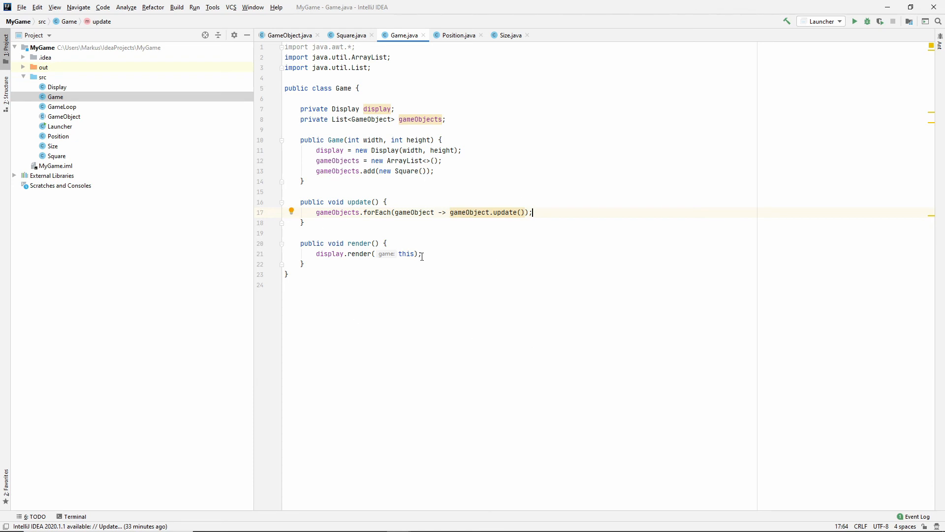
mouse_move(359, 253)
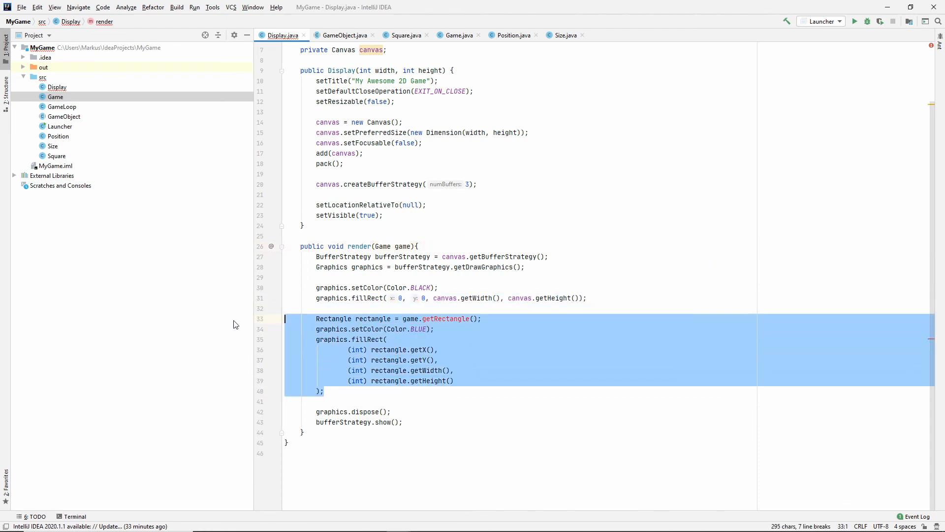
Remove the old rectangle drawing from Display's render and start a game.get call.
key("Delete")
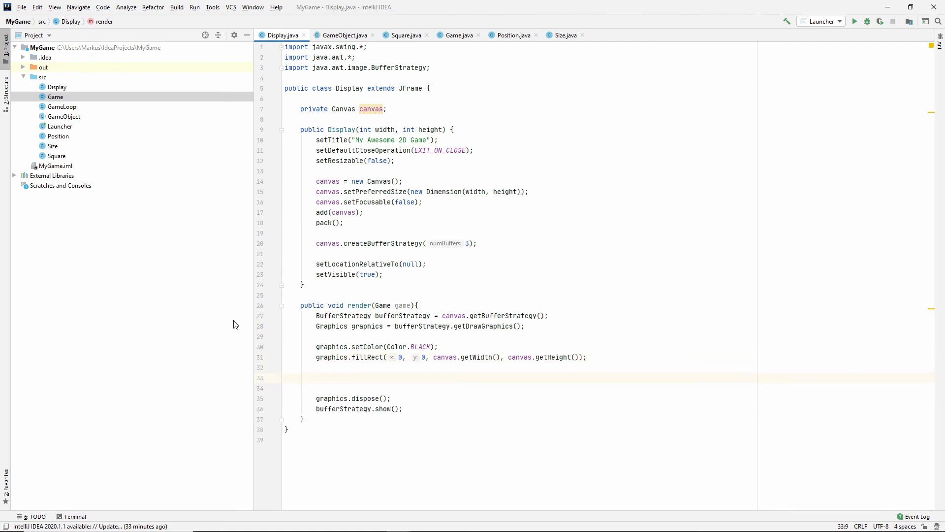
type("game.get")
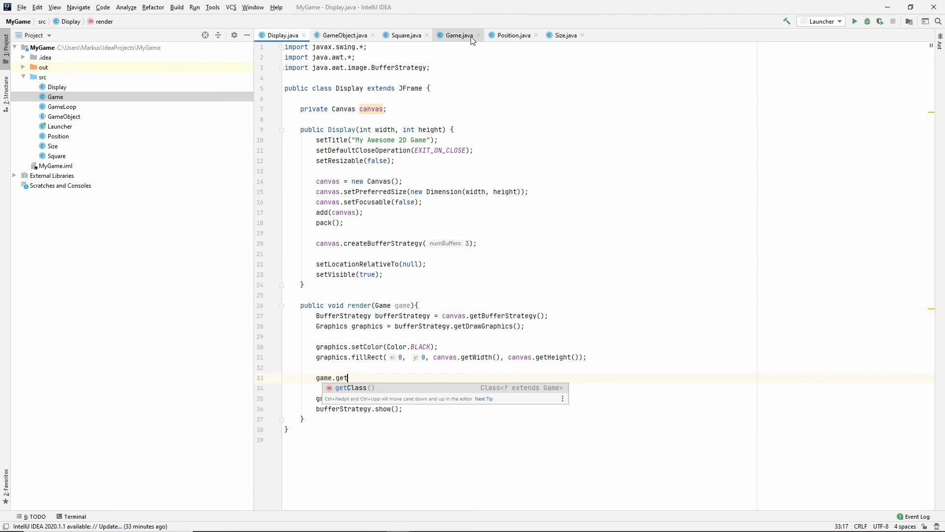
Generate a getGameObjects() getter in Game and return to Display.
left_click(460, 35)
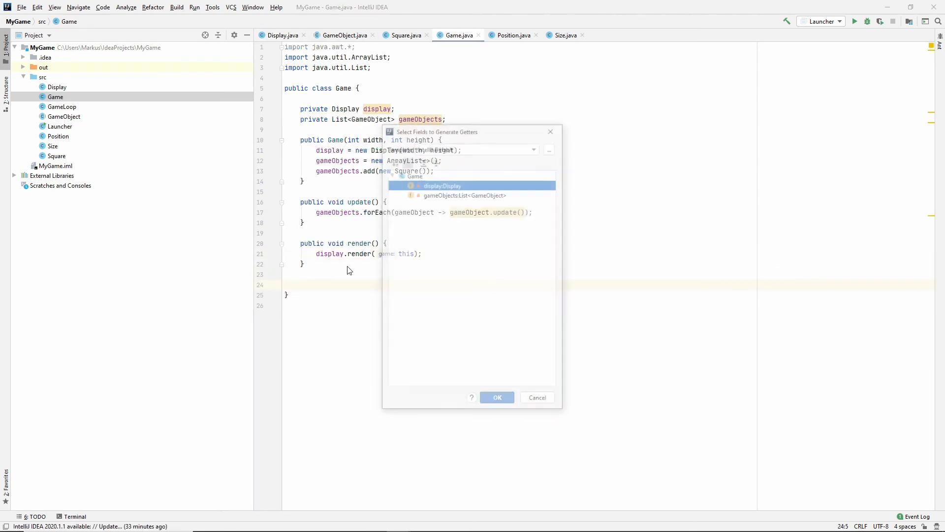
left_click(496, 396)
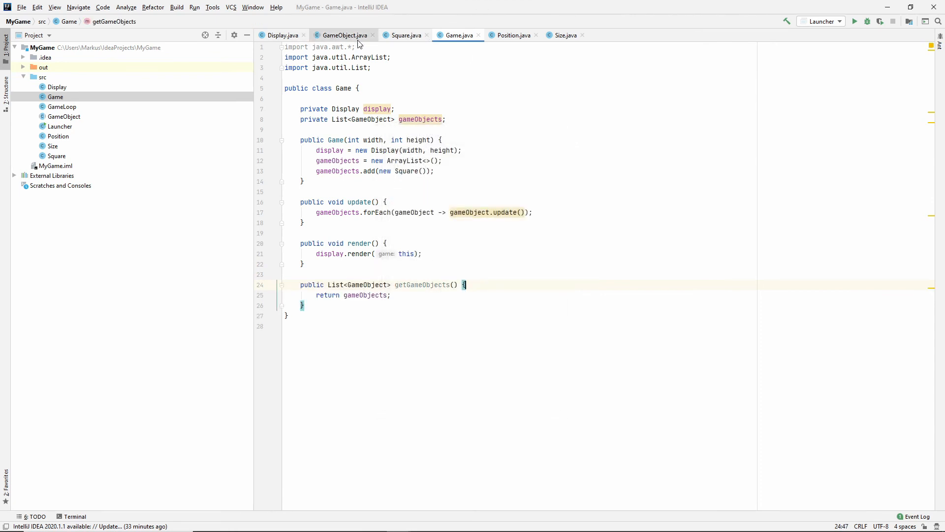
left_click(282, 36)
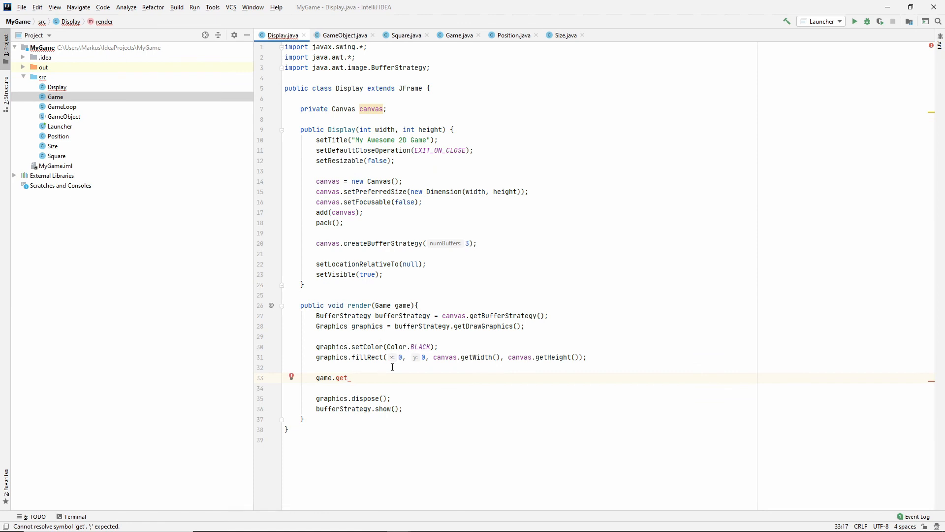
Write game.getGameObjects().forEach calling graphics.drawImage with each object's getSprite().
type("GameObjects()")
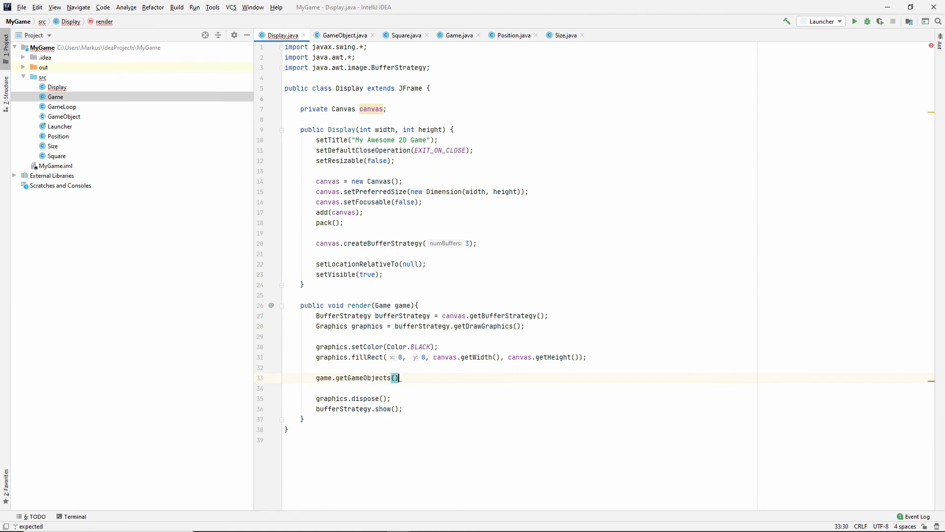
type(".forEach(gameObject ->")
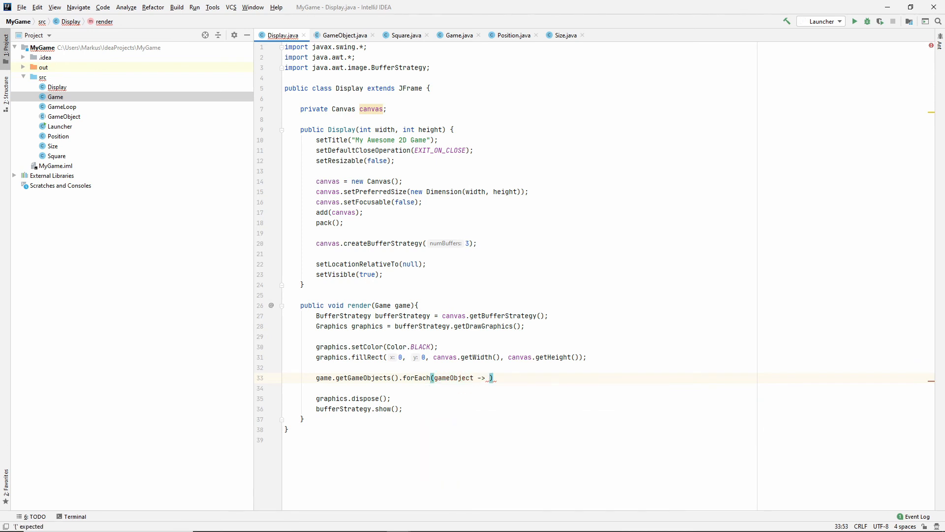
type("graphics.")
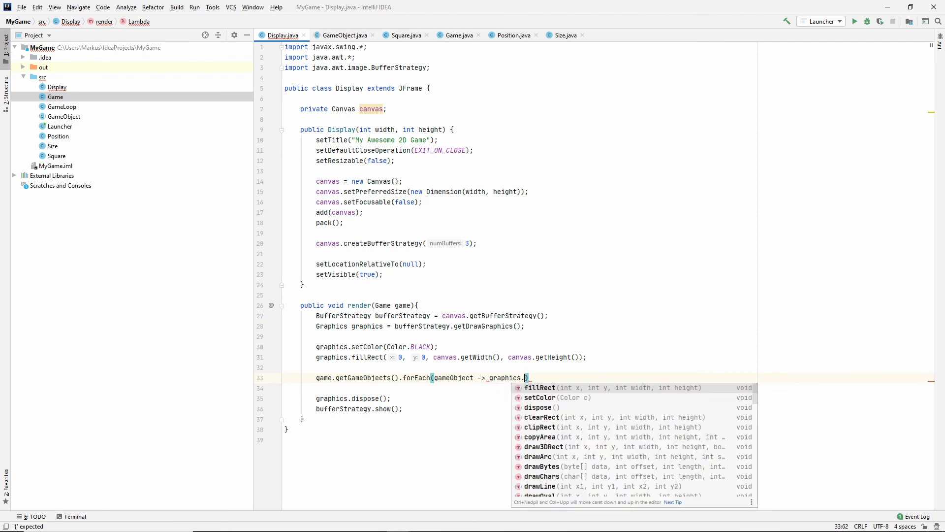
type("drawImage(")
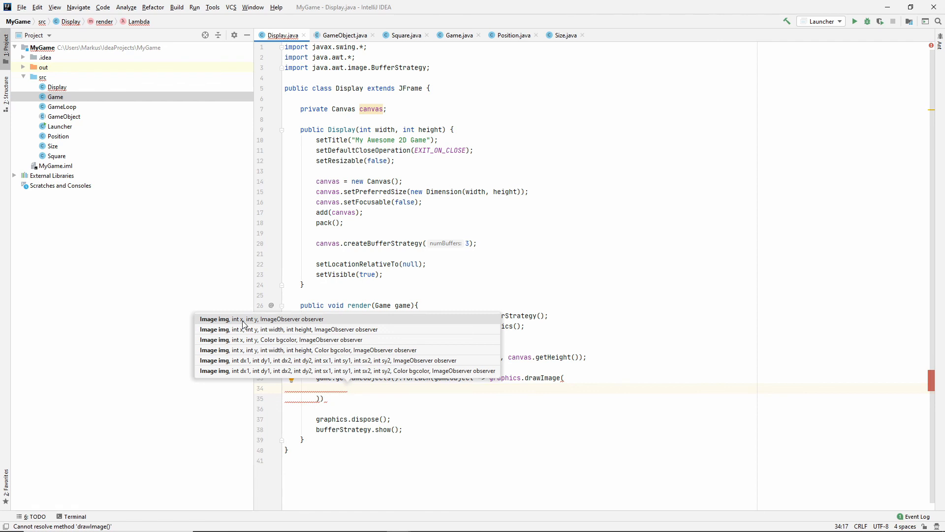
mouse_move(308, 323)
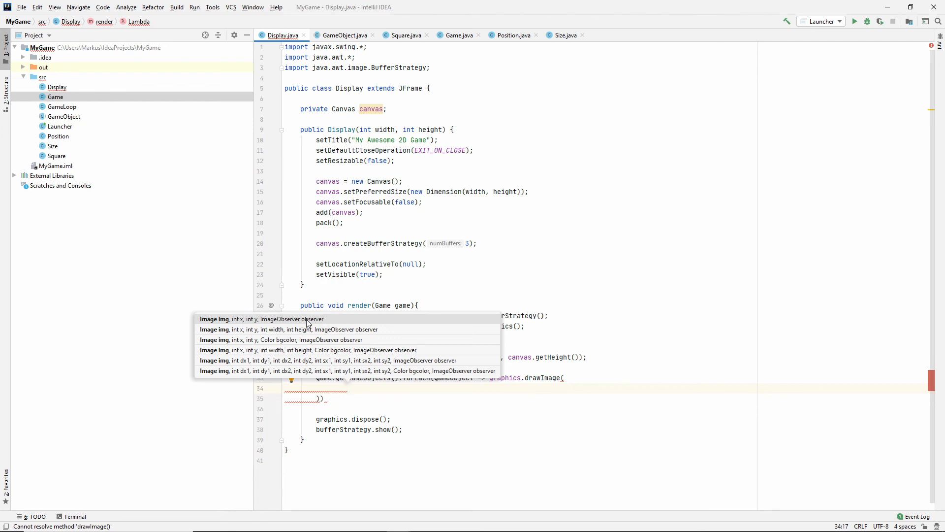
mouse_move(325, 326)
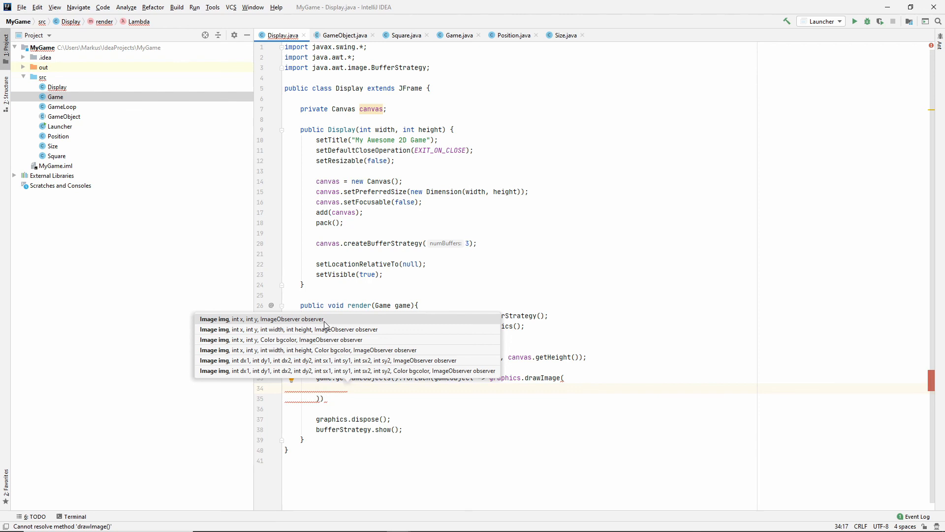
mouse_move(289, 326)
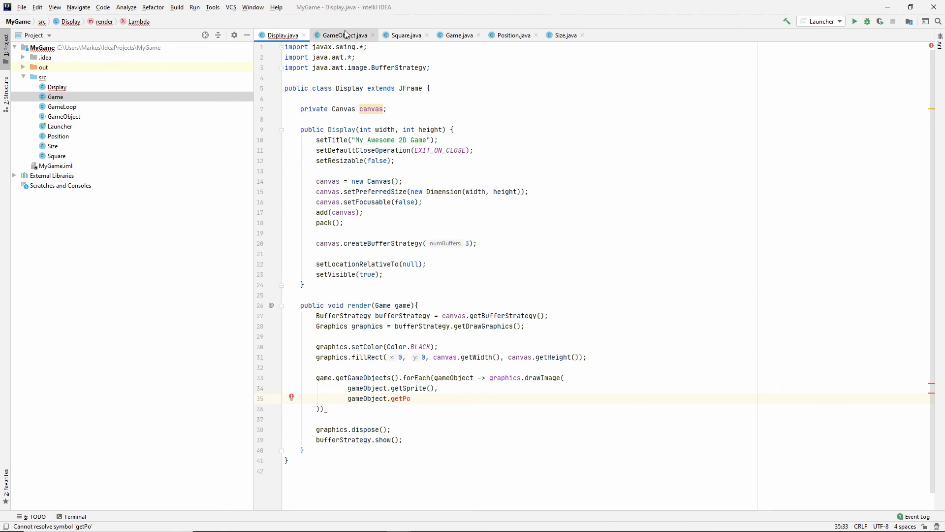
left_click(344, 35)
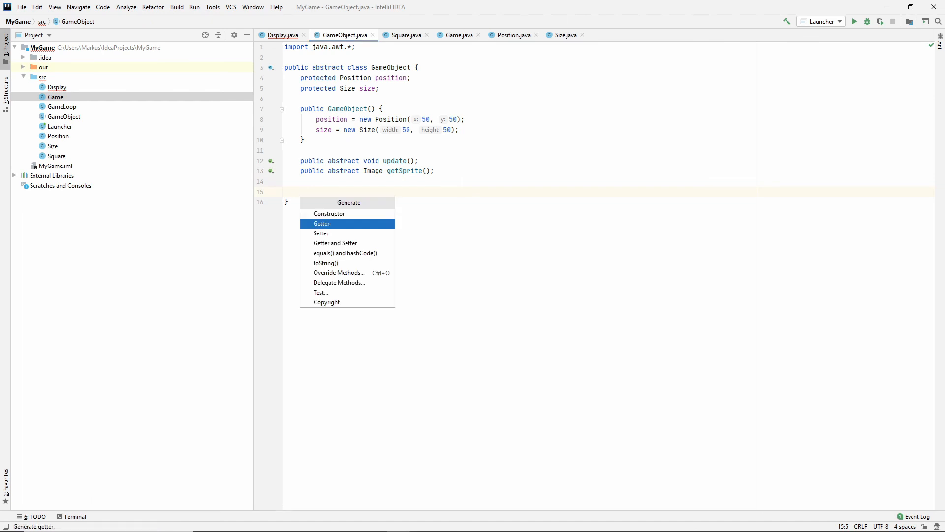
Generate getPosition() and getSize() in GameObject and pass gameObject.getPosition() into drawImage.
left_click(321, 223)
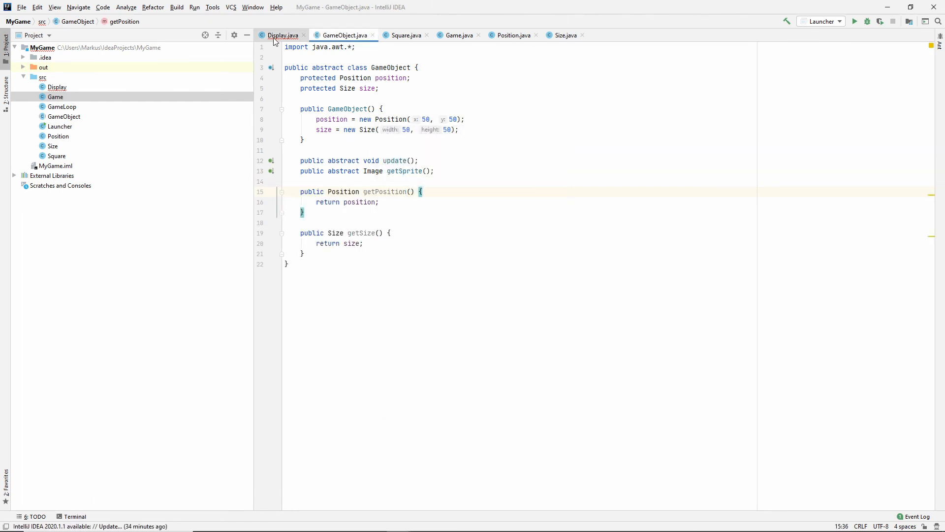
left_click(283, 36)
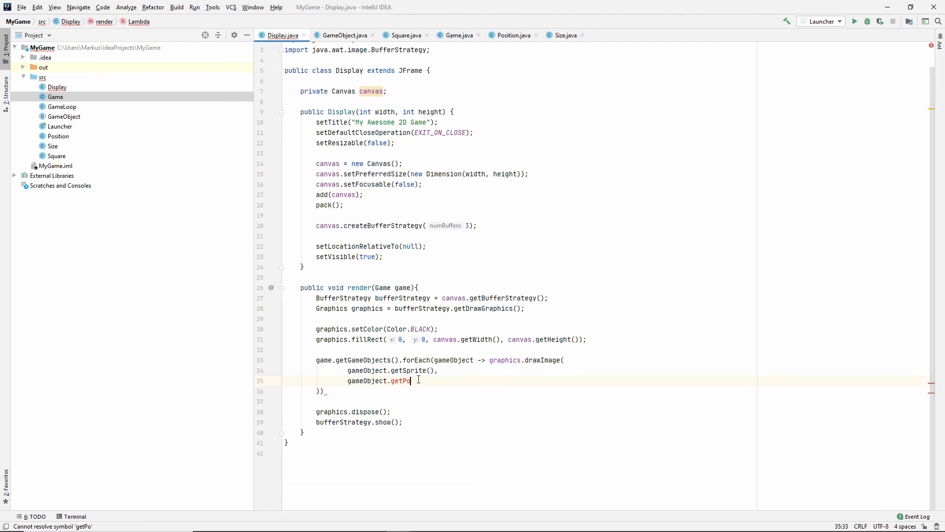
type("sition().getX(),")
type("gameObject.getPosition().getY(),")
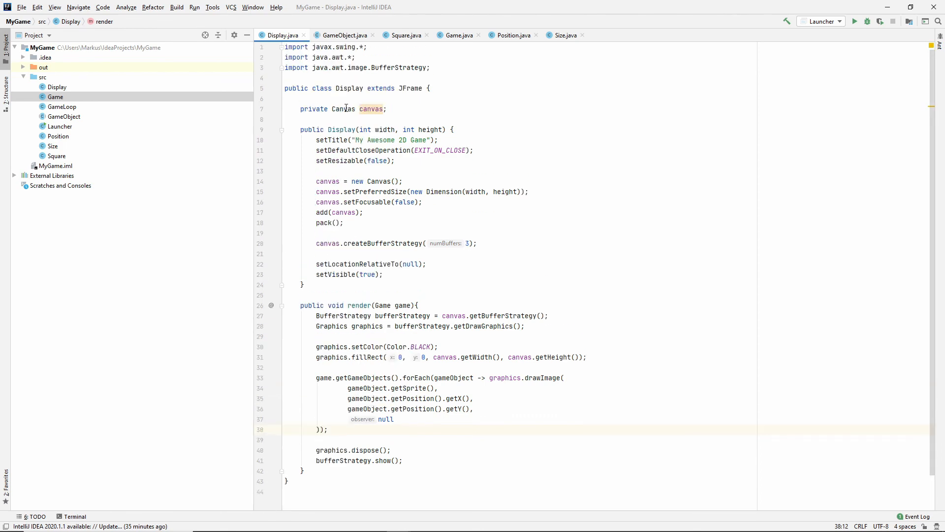
Review the GameObject, Game and Size classes.
left_click(343, 36)
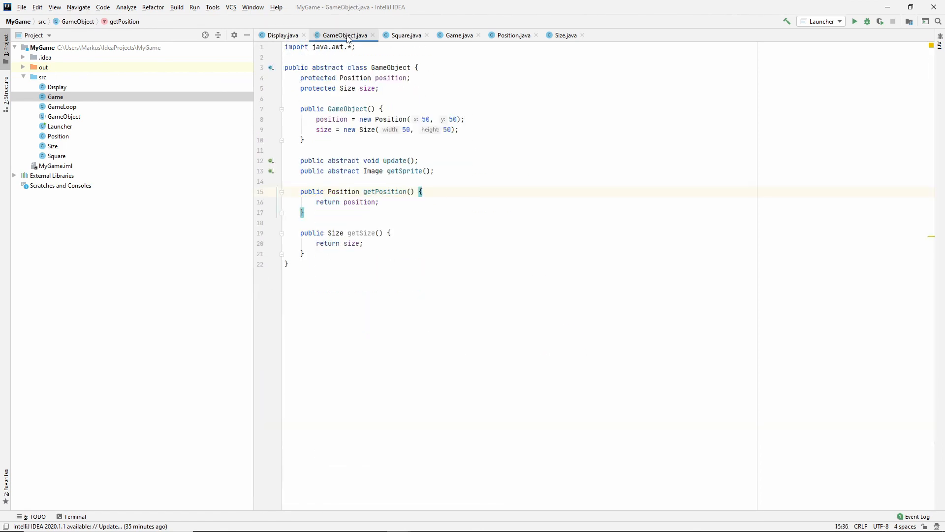
left_click(458, 36)
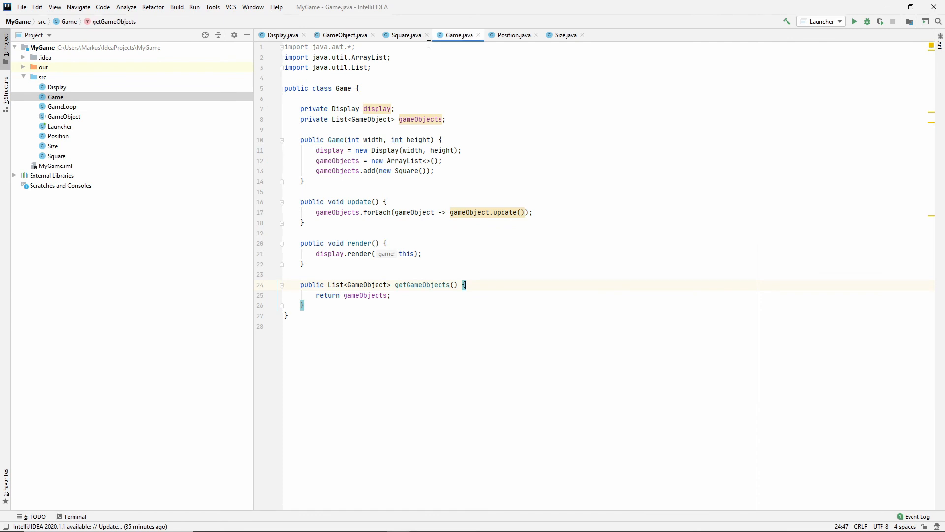
left_click(564, 35)
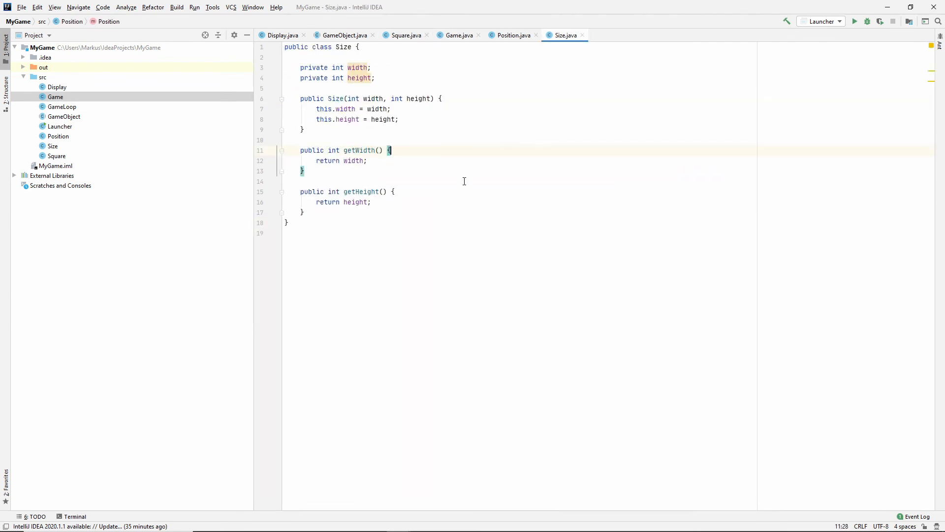
Run the Launcher, view the 'My Awesome 2D Game' window, then close it.
left_click(880, 21)
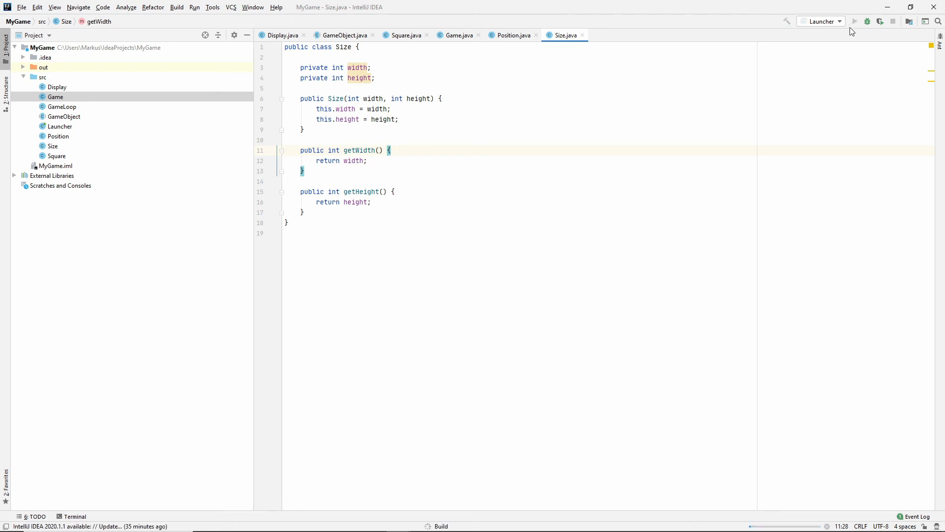
left_click(855, 21)
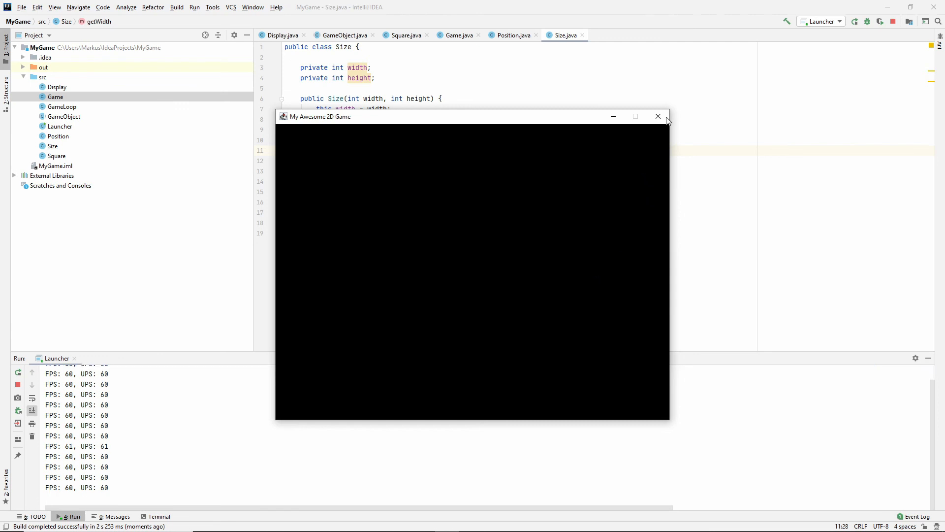
left_click(657, 116)
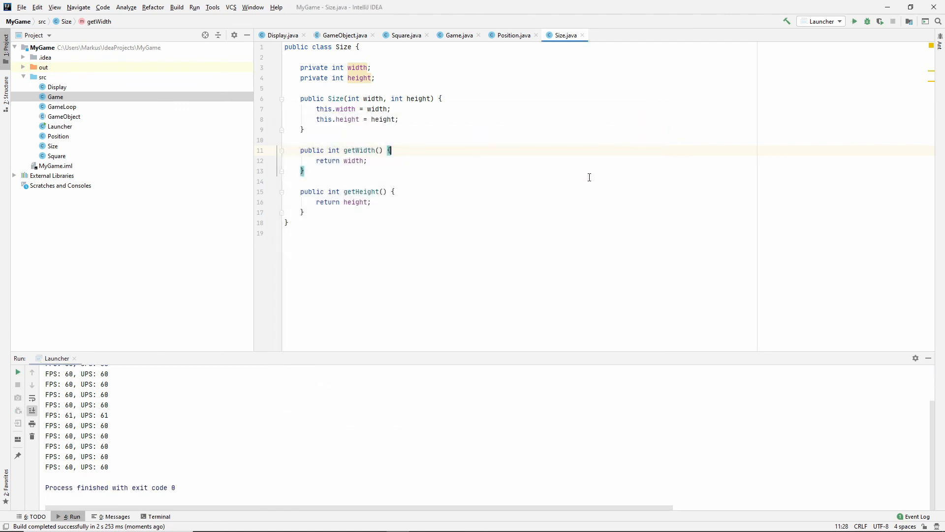